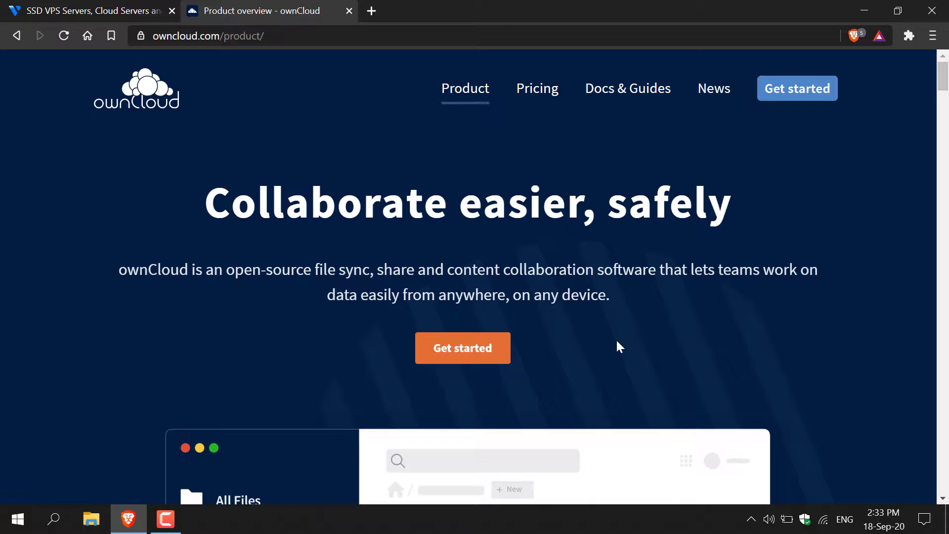
mouse_move(536, 88)
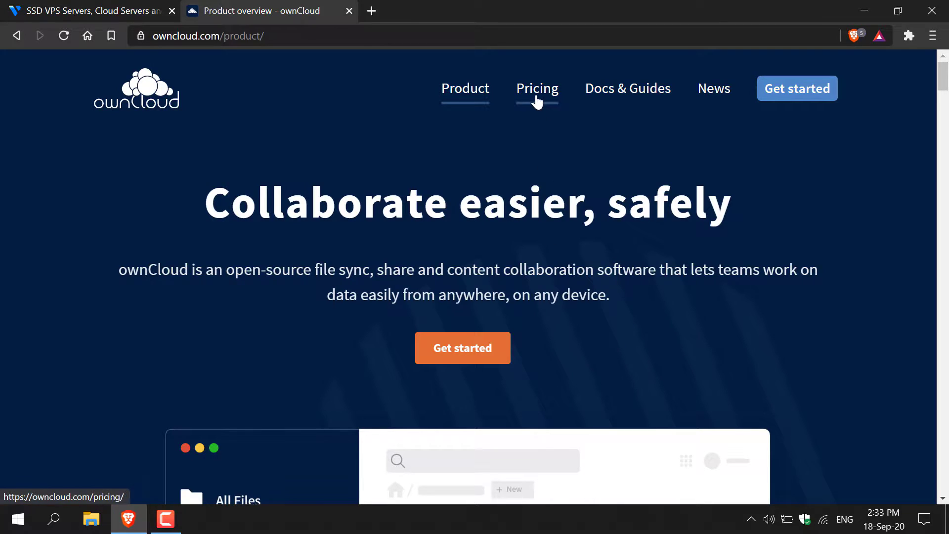
- Review the ownCloud pricing page comparing Community, Standard and Enterprise plans for self-hosting
left_click(536, 88)
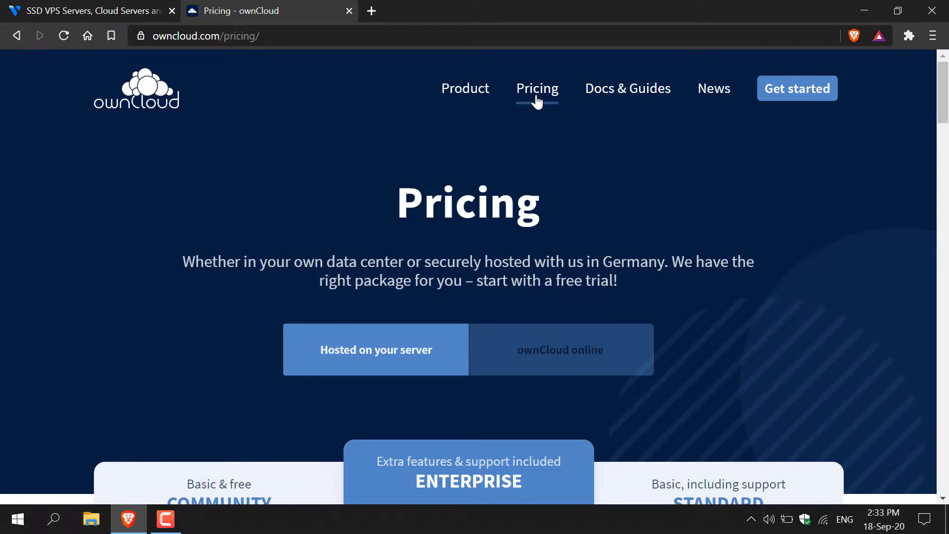
scroll("down", 3)
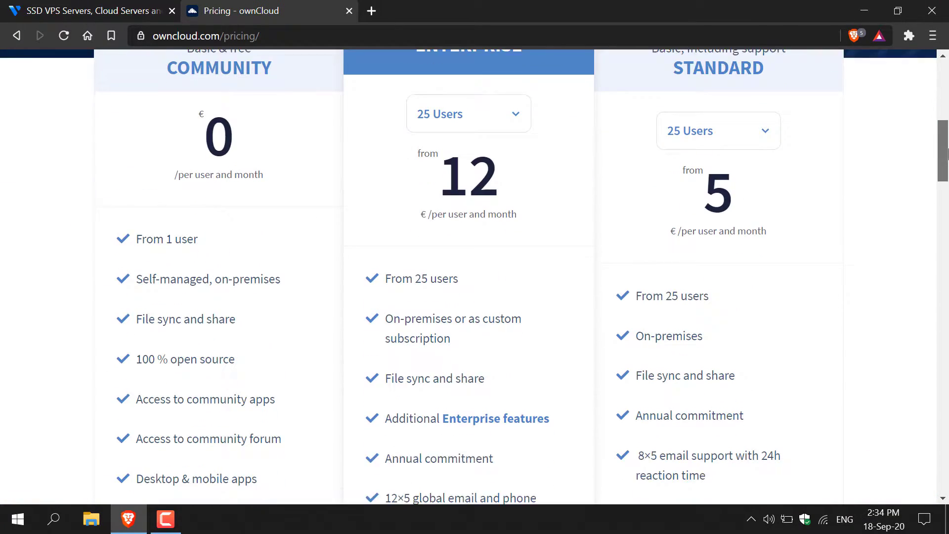
scroll("up", 3)
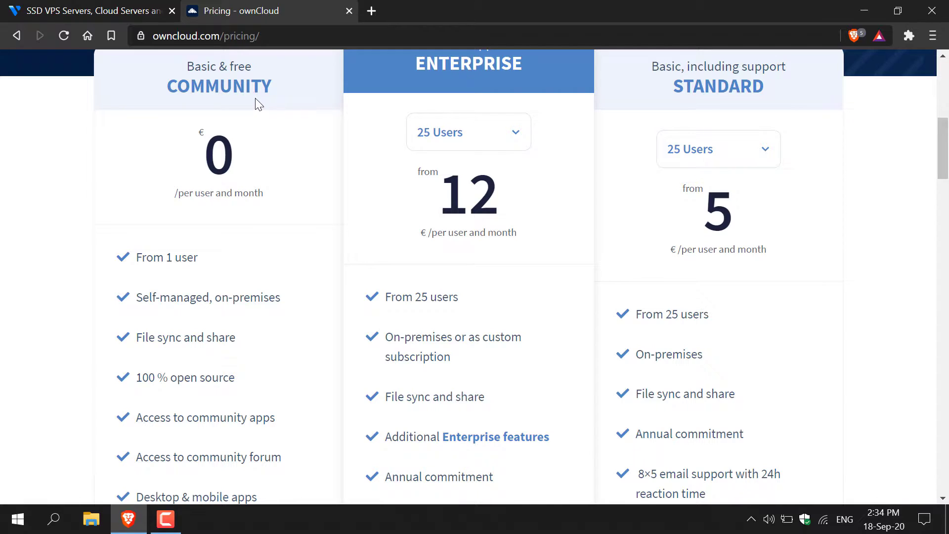
mouse_move(228, 118)
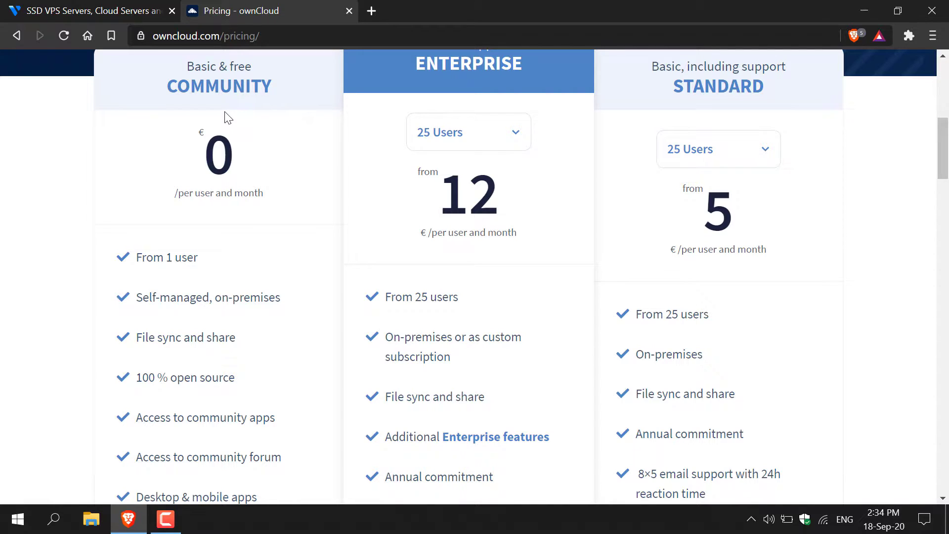
mouse_move(202, 318)
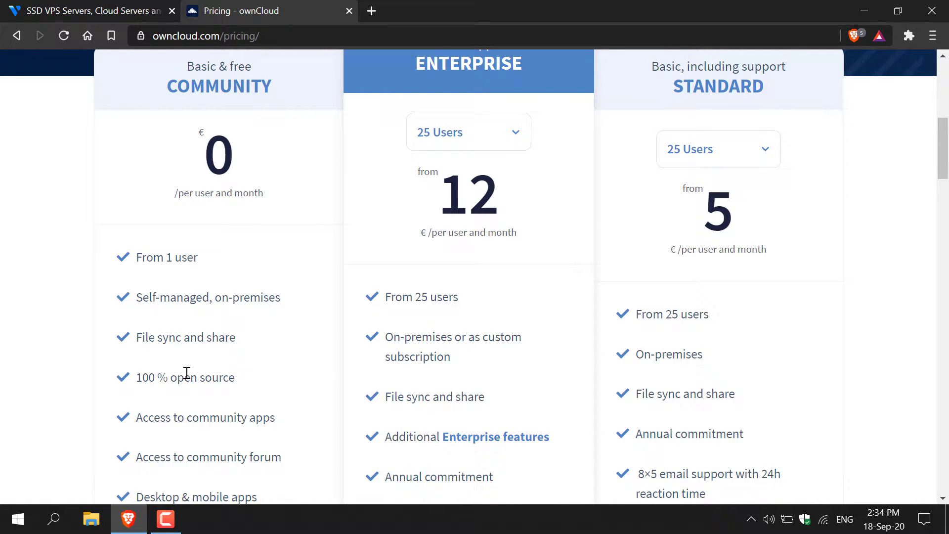
mouse_move(233, 439)
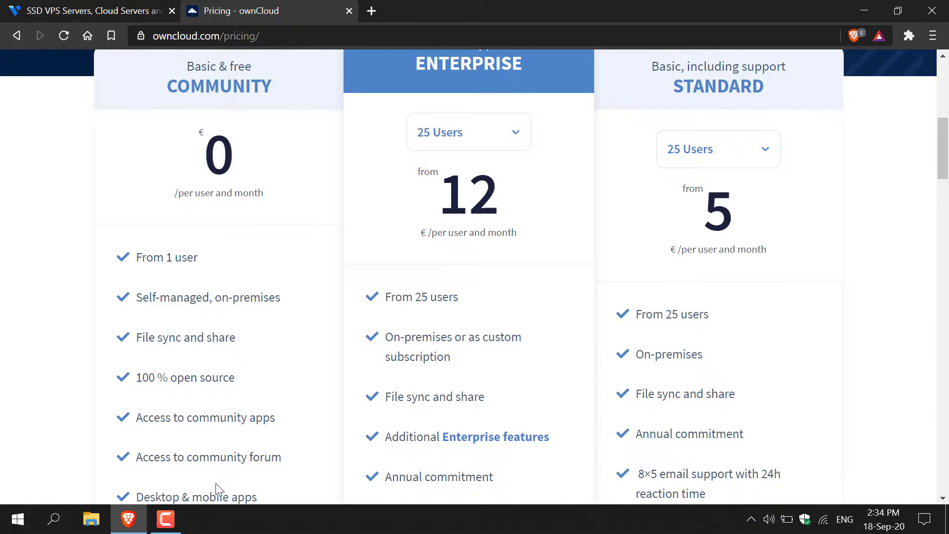
scroll("down", 3)
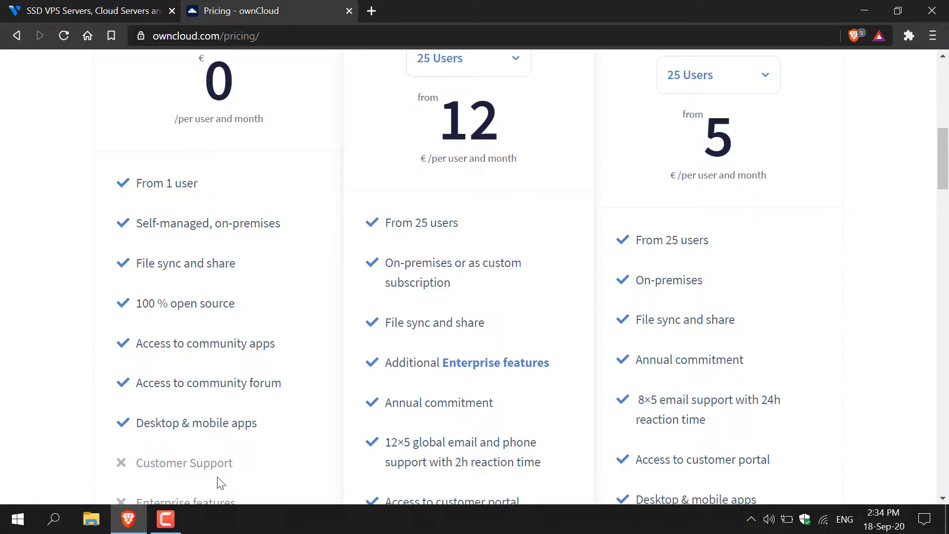
scroll("down", 3)
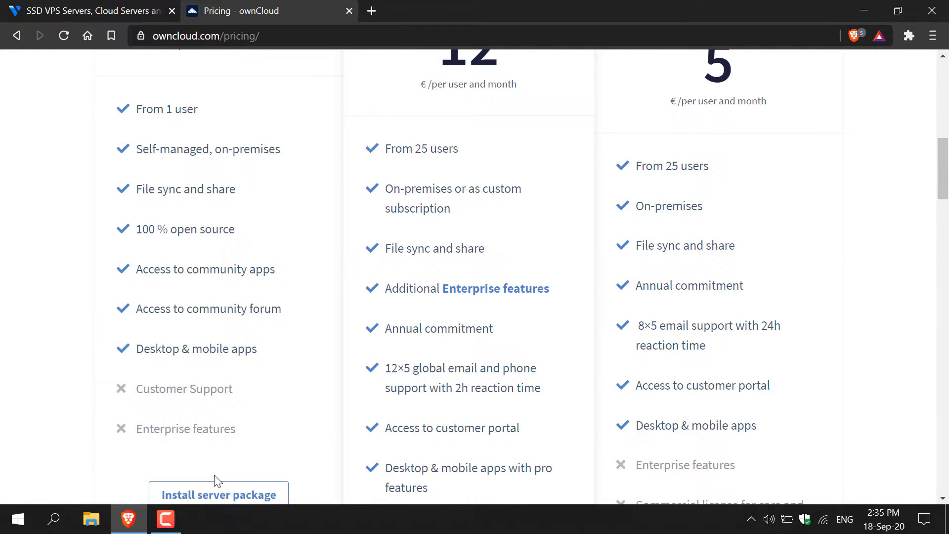
scroll("up", 3)
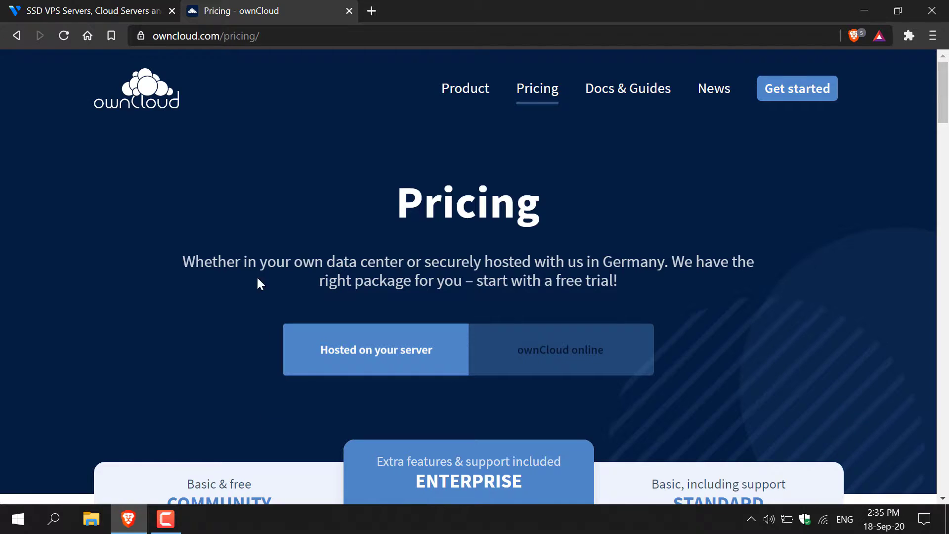
- Switch to the Vultr homepage and look over its cloud server offering
left_click(85, 11)
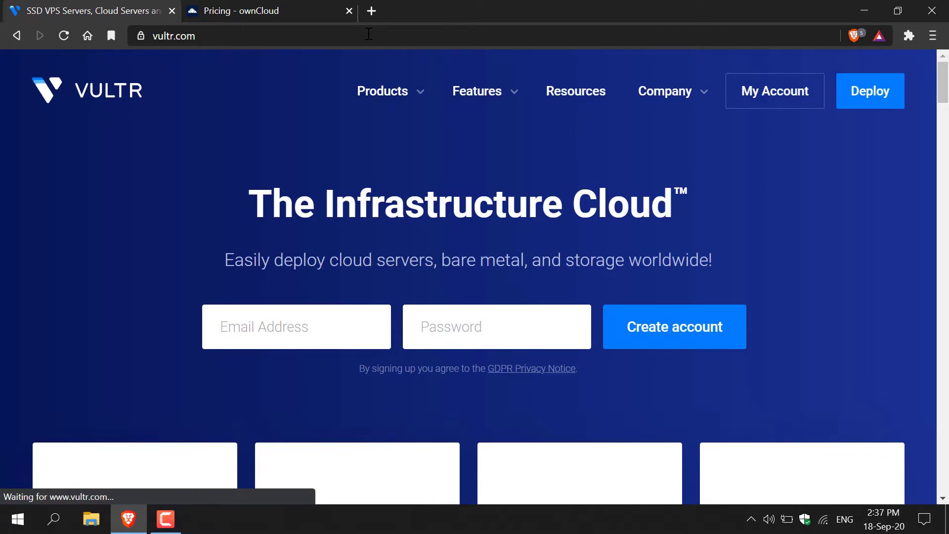
scroll("down", 3)
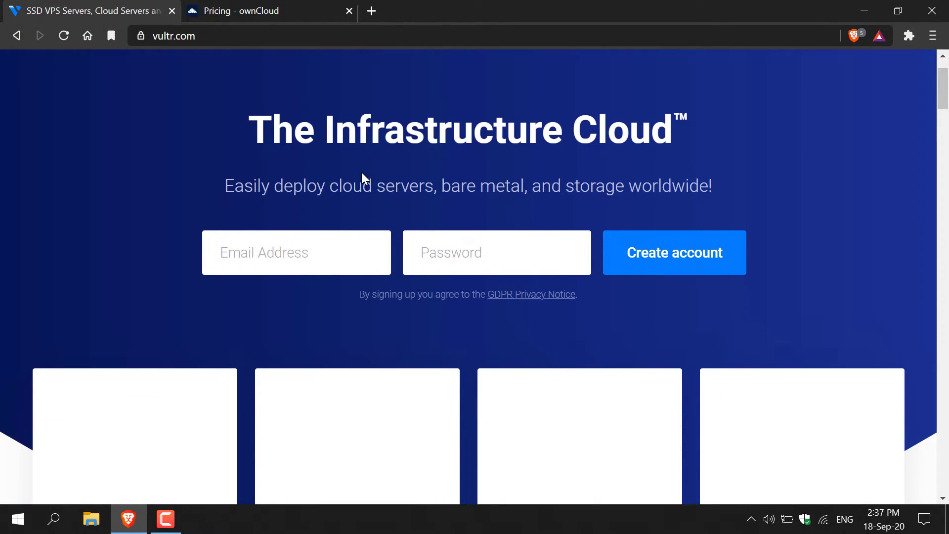
mouse_move(416, 298)
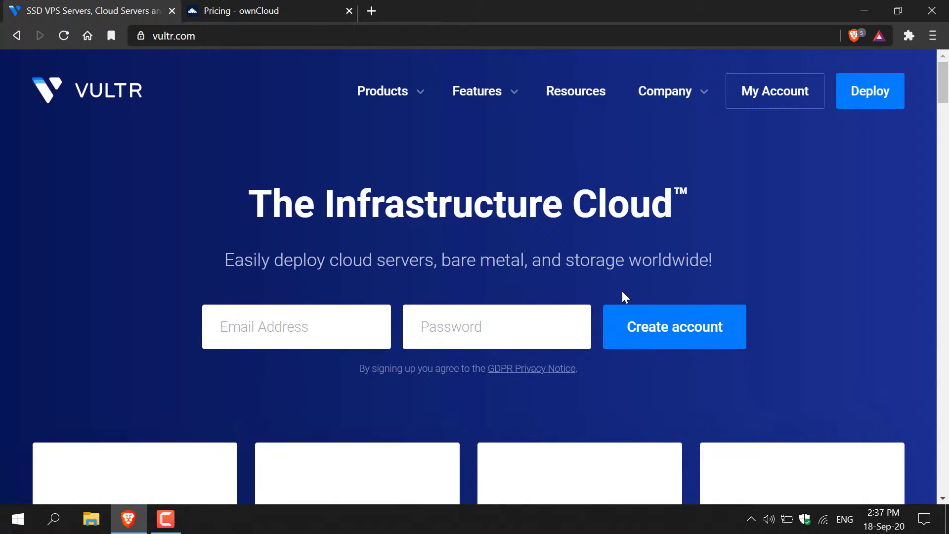
mouse_move(753, 130)
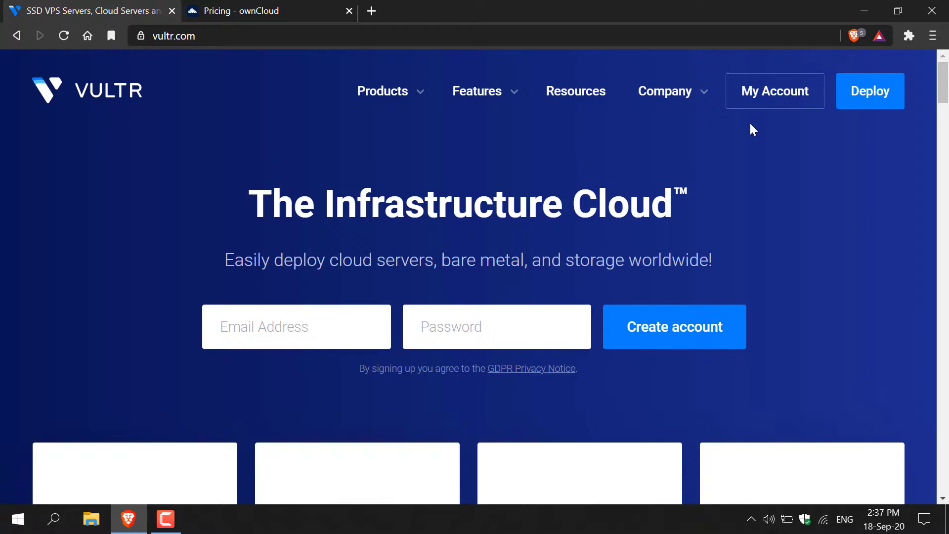
- Enter the Vultr account dashboard, check Billing's saved card, and return to Products instances
left_click(775, 91)
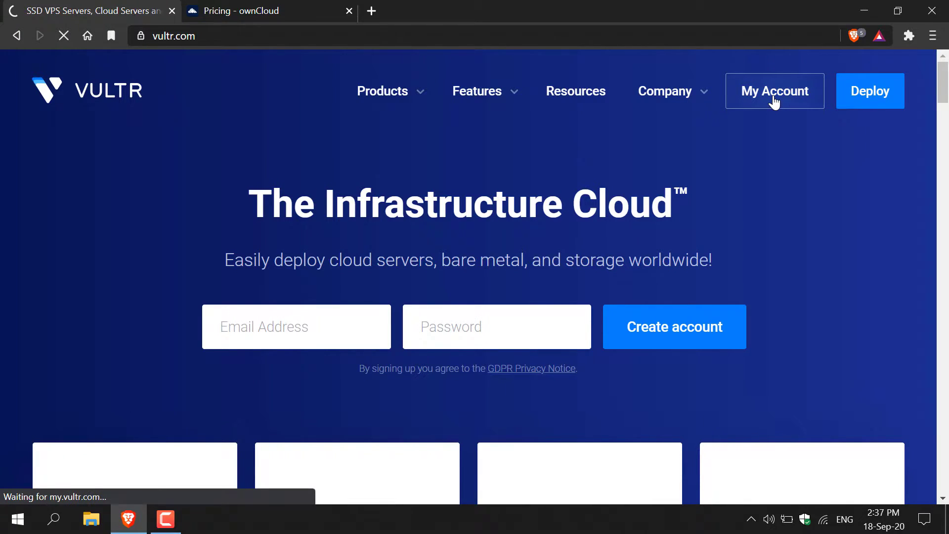
left_click(774, 91)
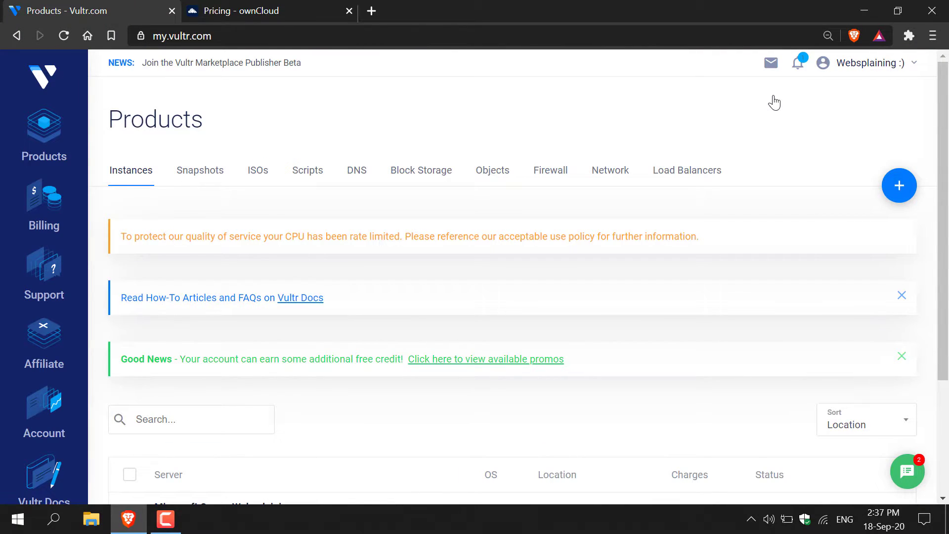
mouse_move(765, 146)
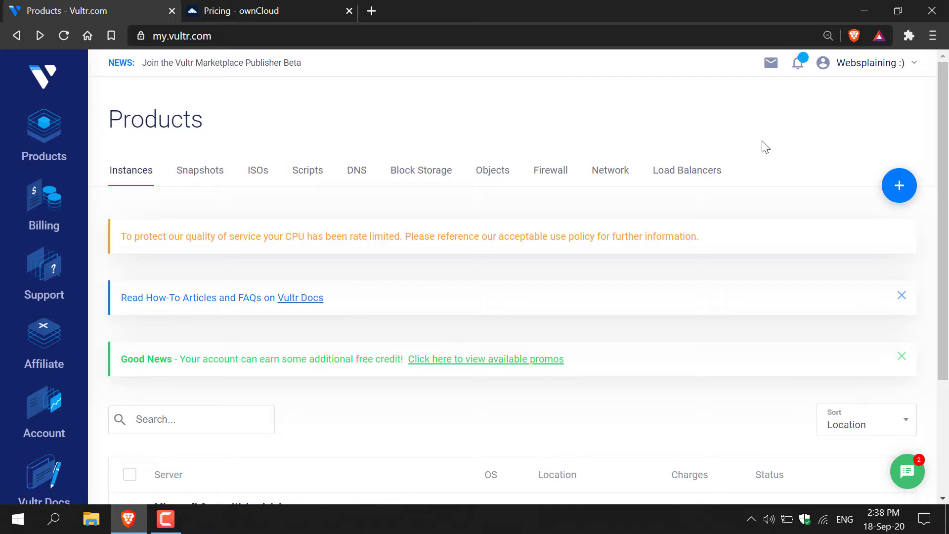
mouse_move(112, 223)
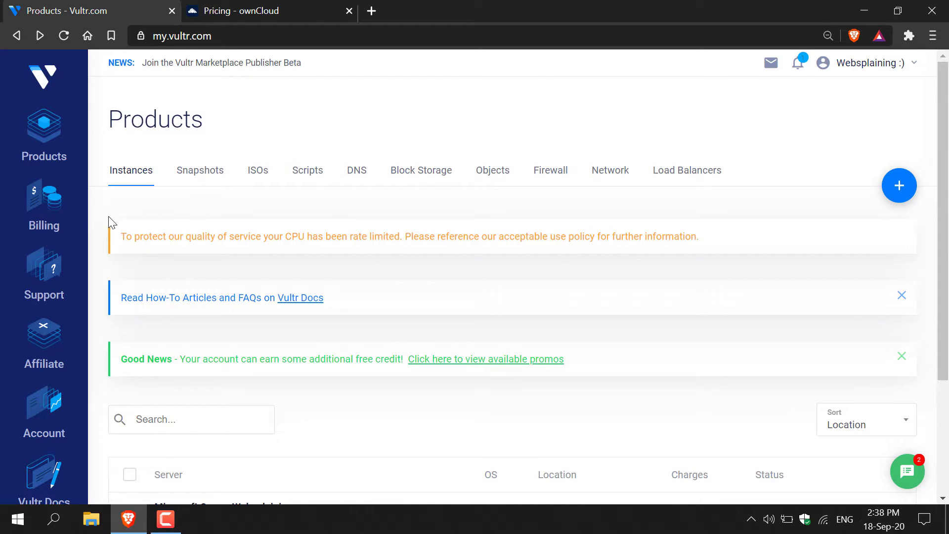
left_click(43, 205)
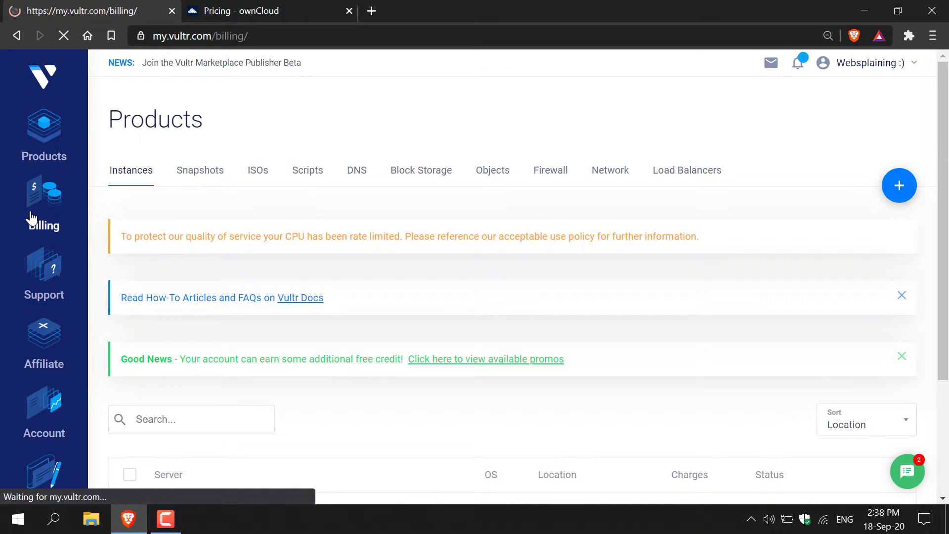
left_click(44, 206)
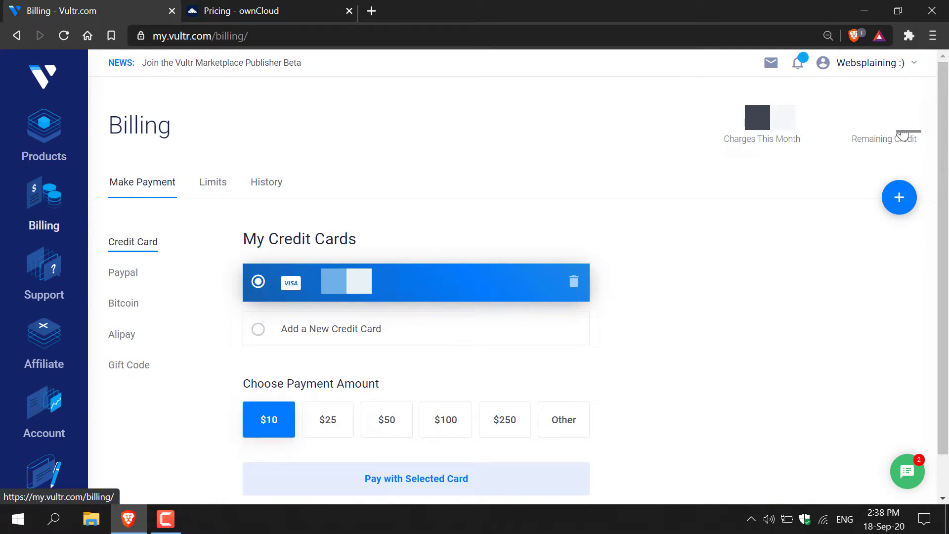
mouse_move(859, 176)
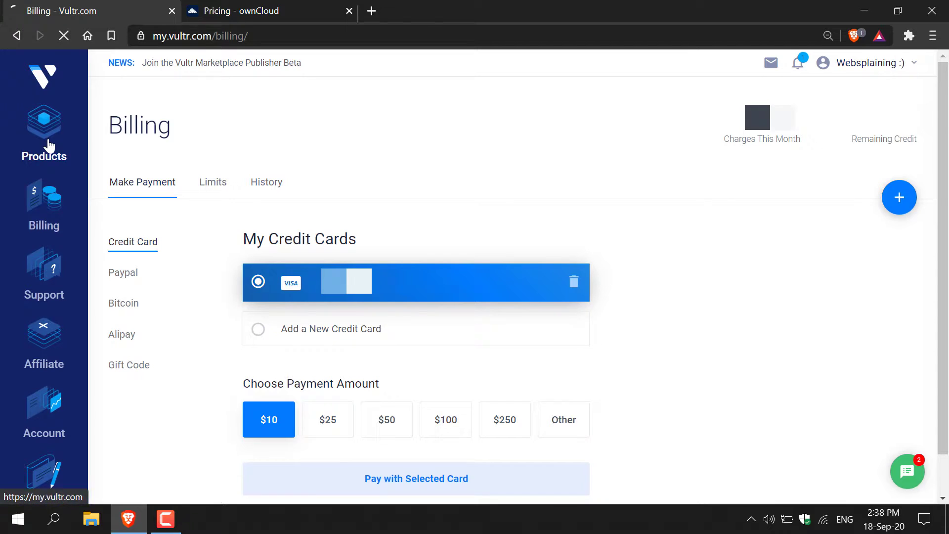
left_click(44, 123)
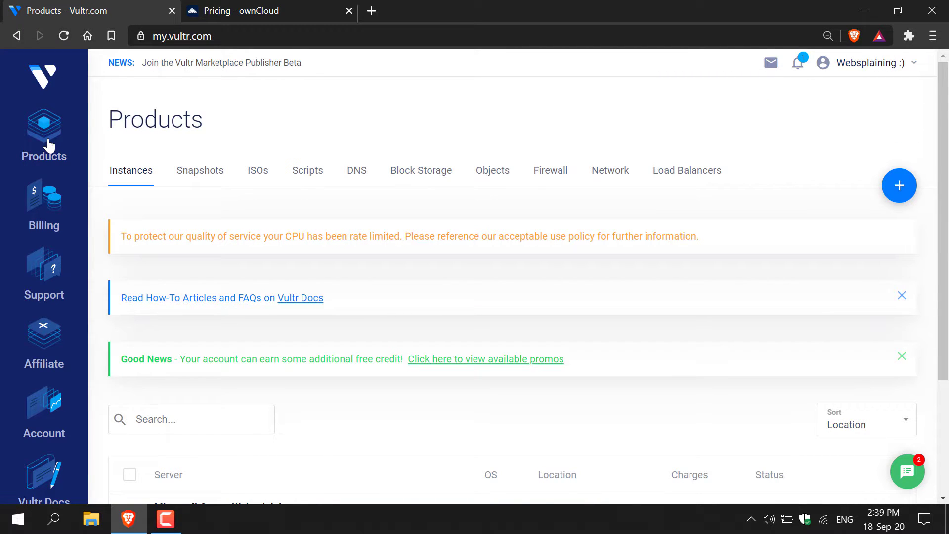
mouse_move(603, 125)
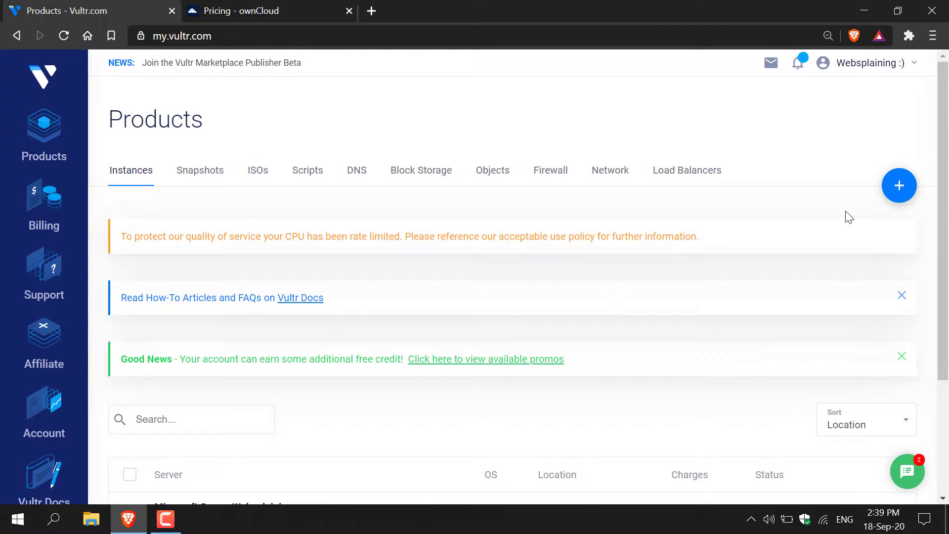
- Start deploying a new Cloud Compute server and choose London, United Kingdom as its location
left_click(899, 186)
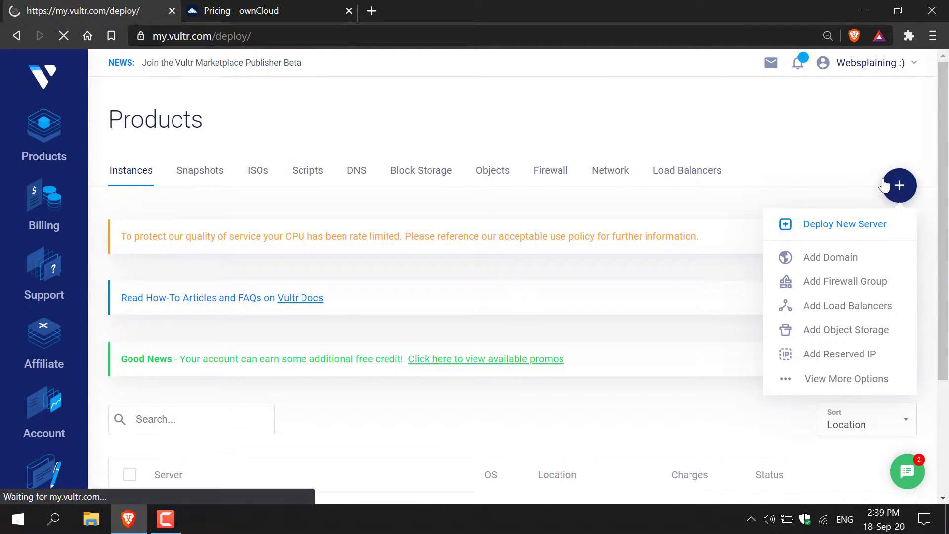
left_click(845, 223)
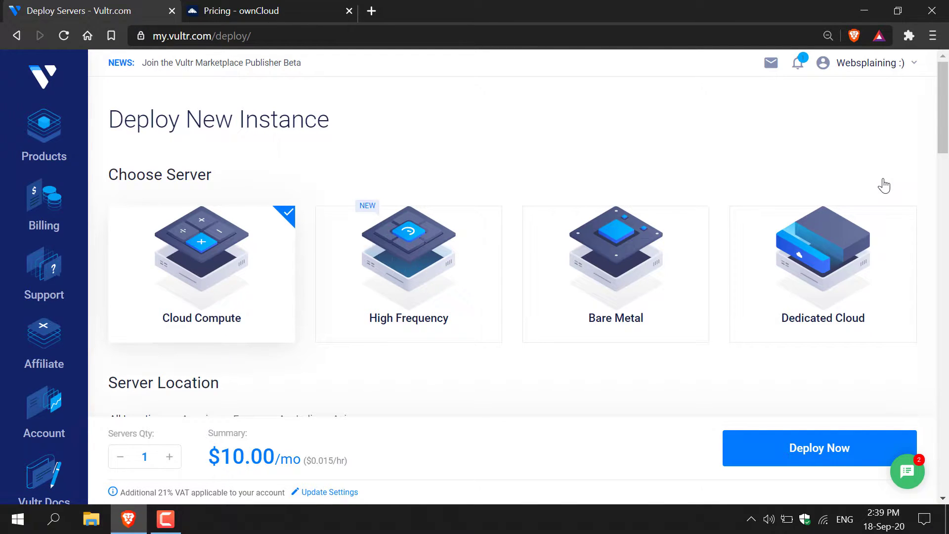
mouse_move(810, 202)
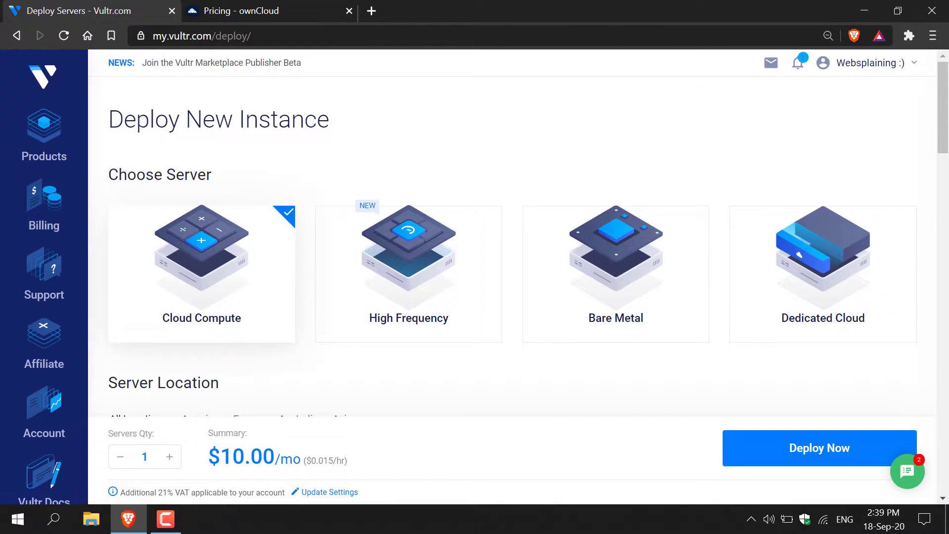
scroll("down", 3)
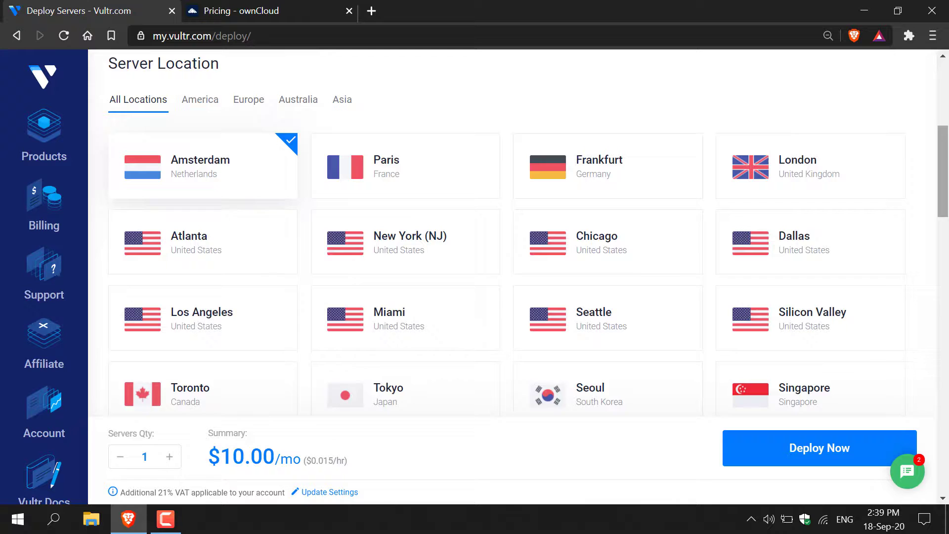
scroll("down", 3)
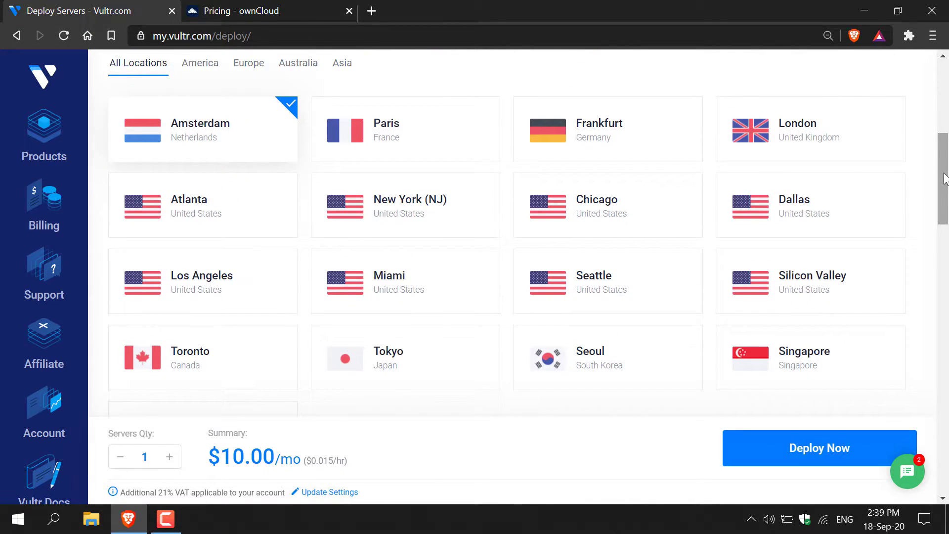
mouse_move(839, 133)
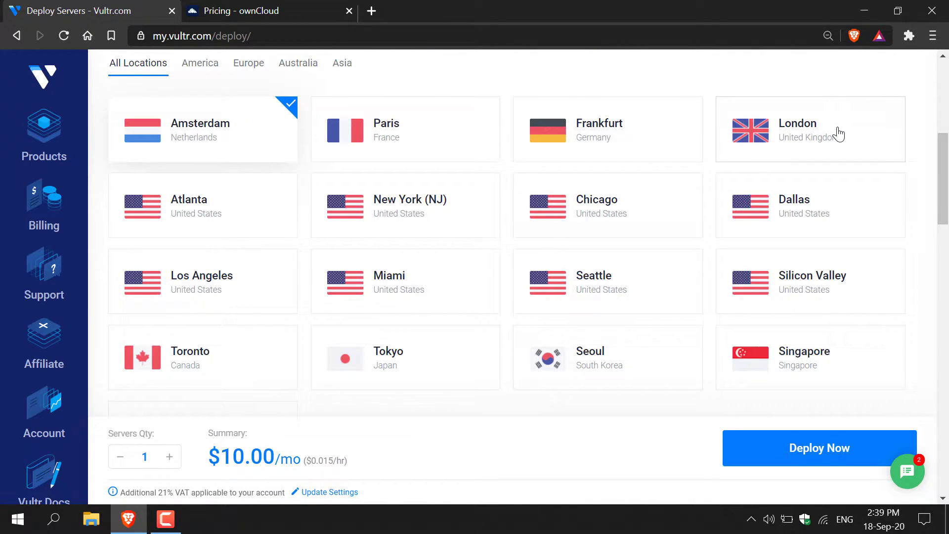
left_click(809, 129)
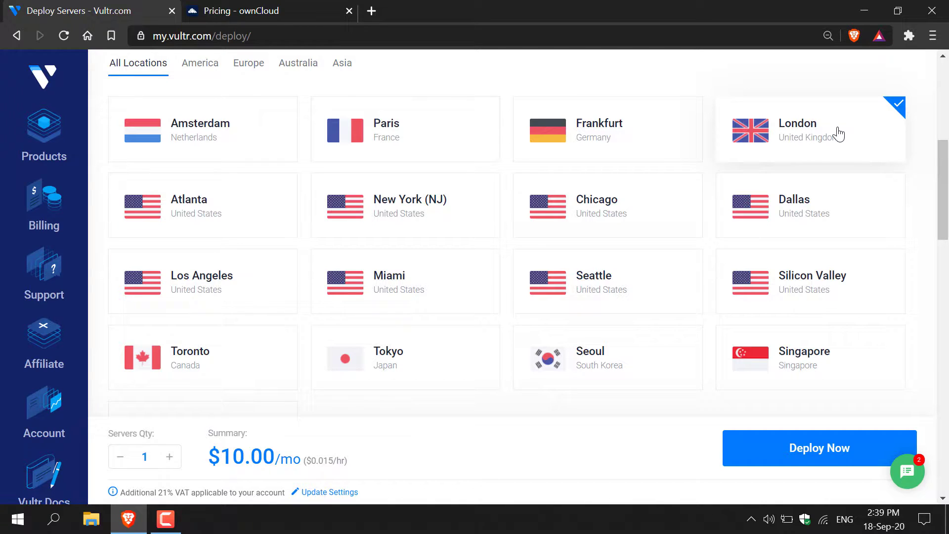
- Choose the ownCloud application on Ubuntu 18.04 as the server type, at $10.00/mo
scroll("down", 3)
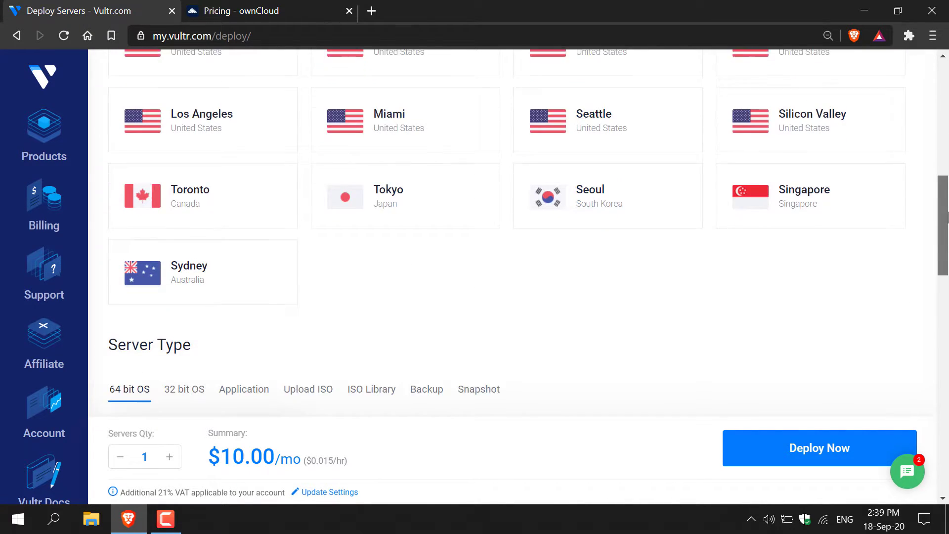
scroll("down", 3)
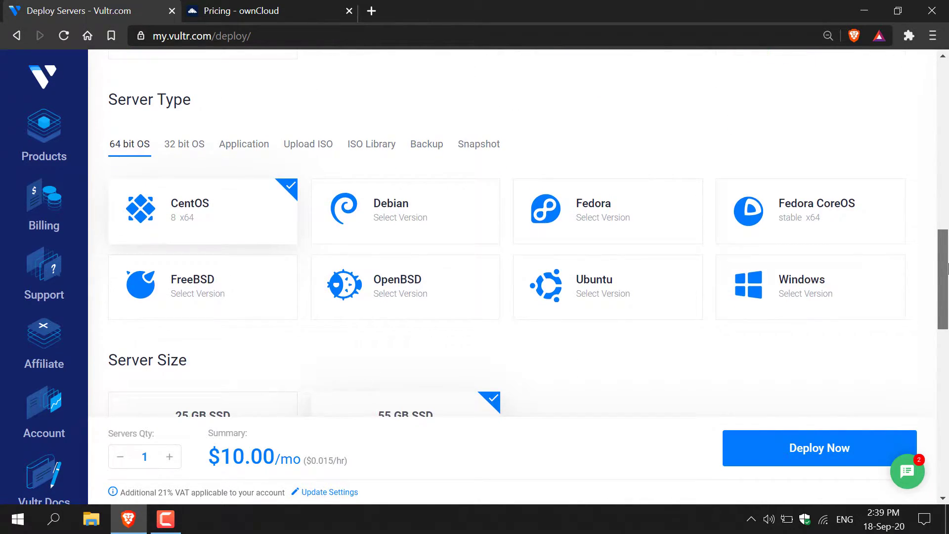
mouse_move(851, 266)
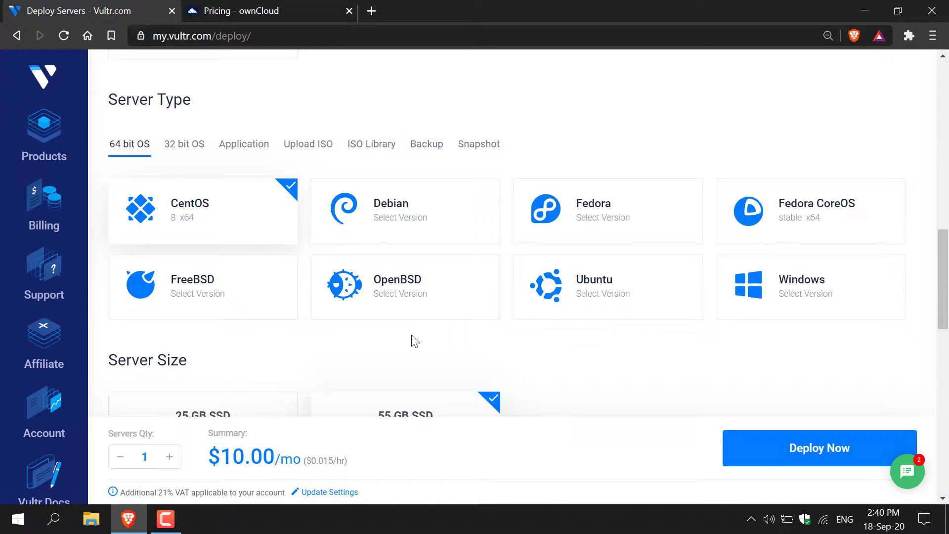
mouse_move(376, 309)
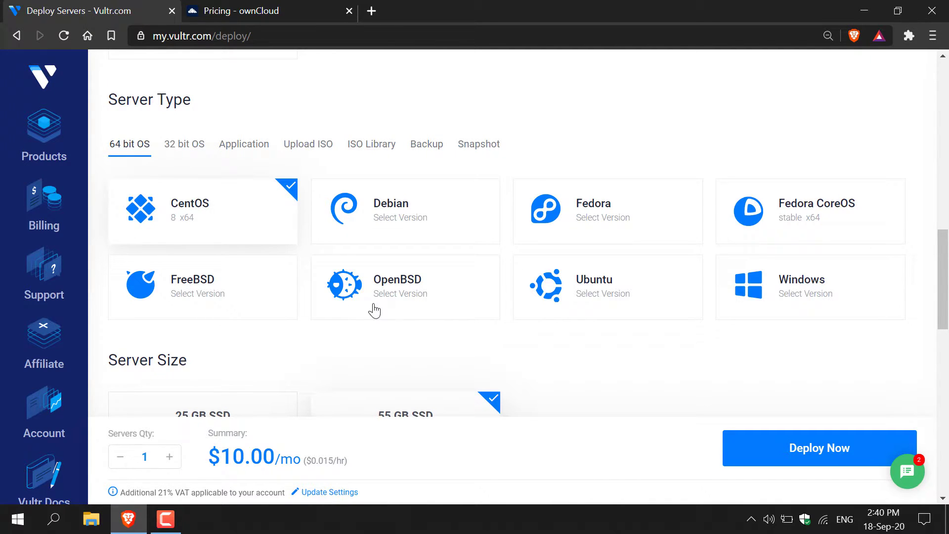
mouse_move(244, 149)
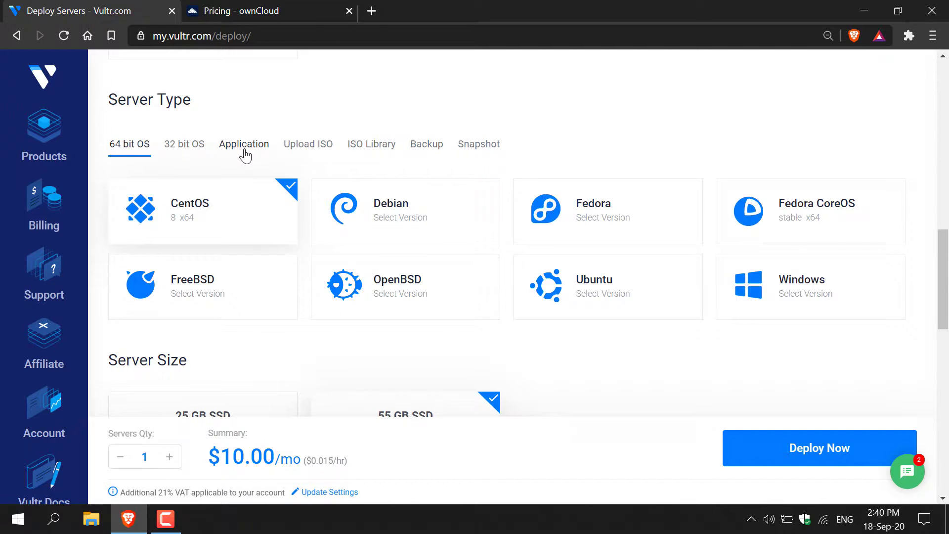
left_click(243, 145)
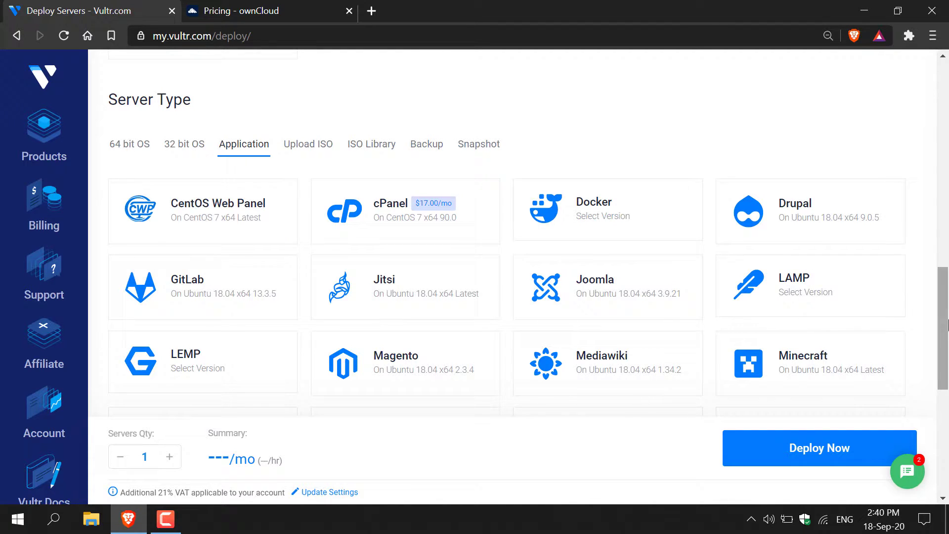
scroll("down", 3)
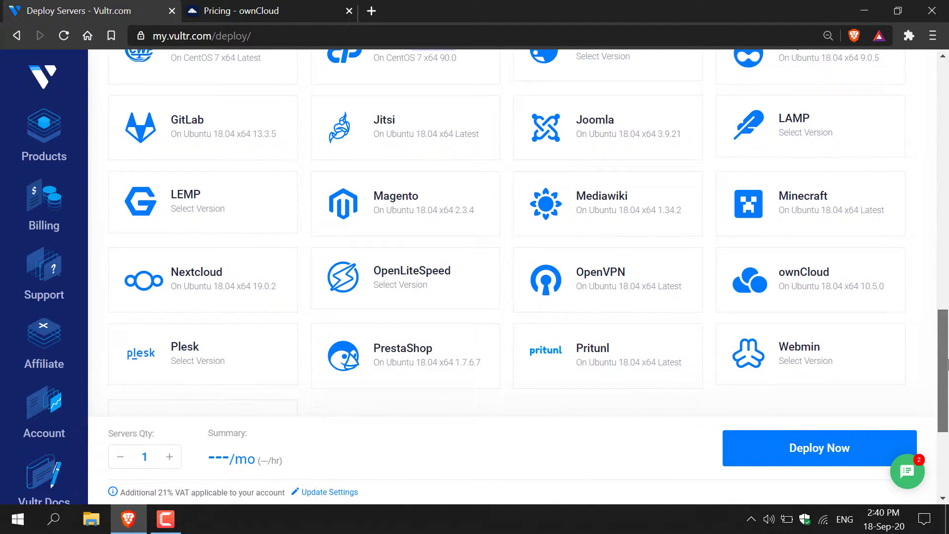
scroll("down", 3)
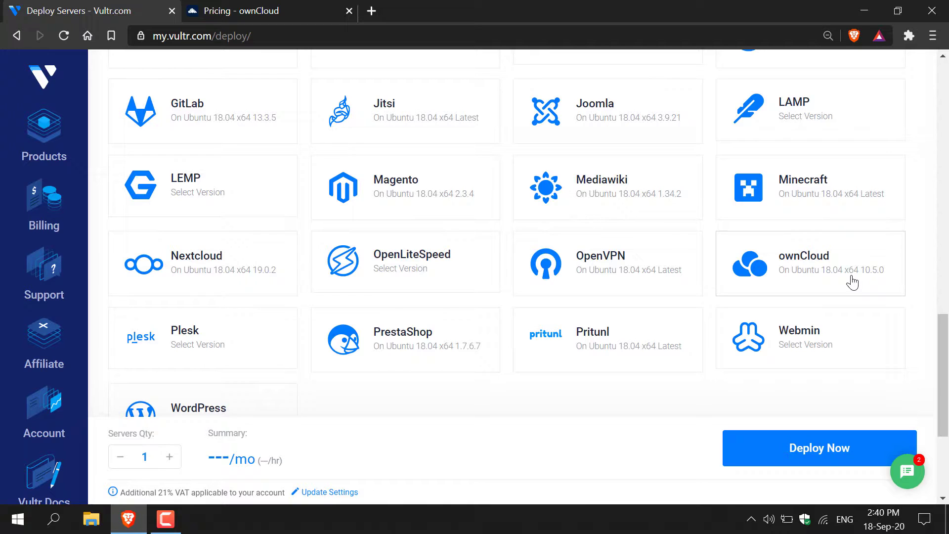
left_click(809, 263)
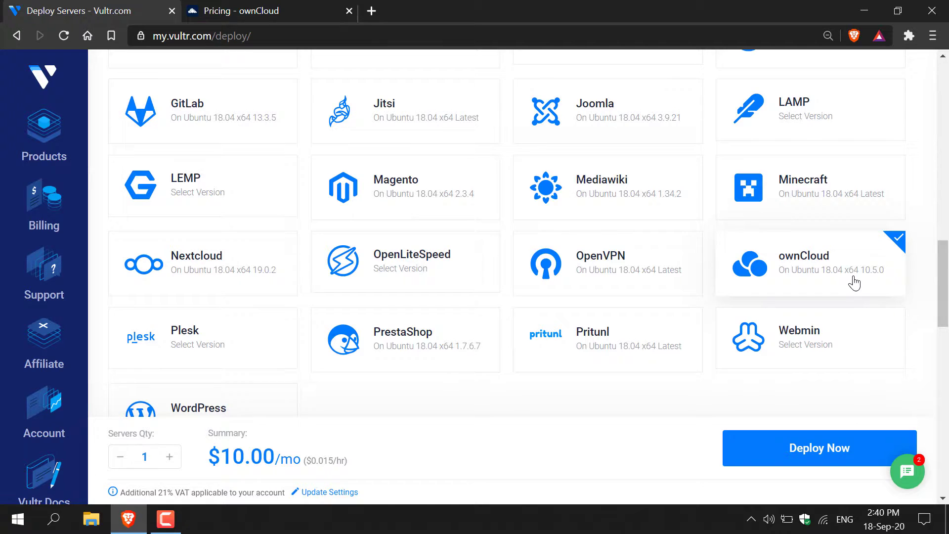
- Pick the cheaper 25 GB SSD plan at $5.00/mo and reach the hostname and label fields
scroll("down", 3)
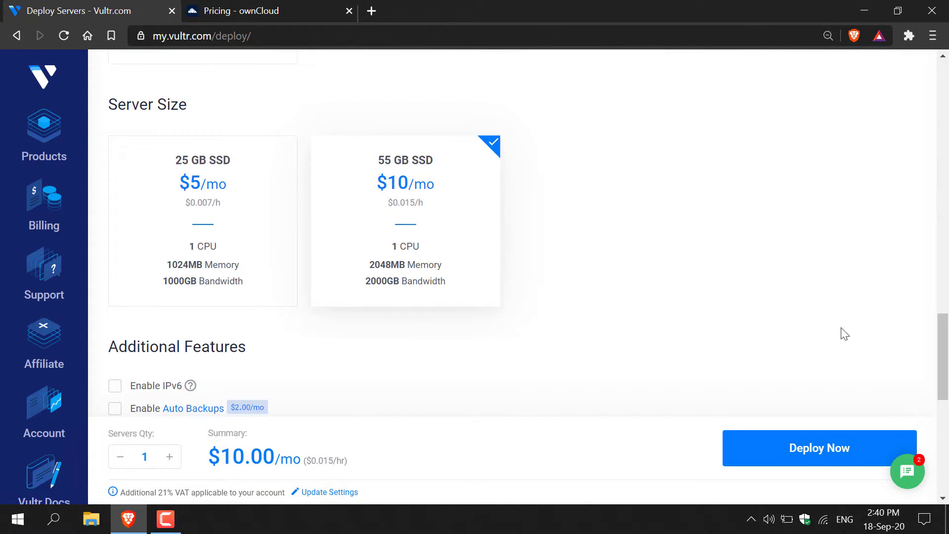
mouse_move(702, 314)
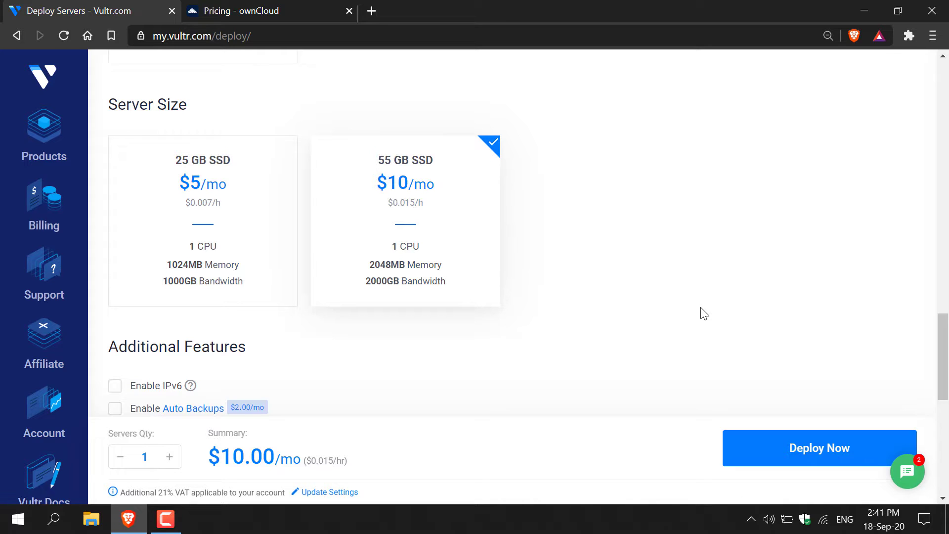
mouse_move(248, 220)
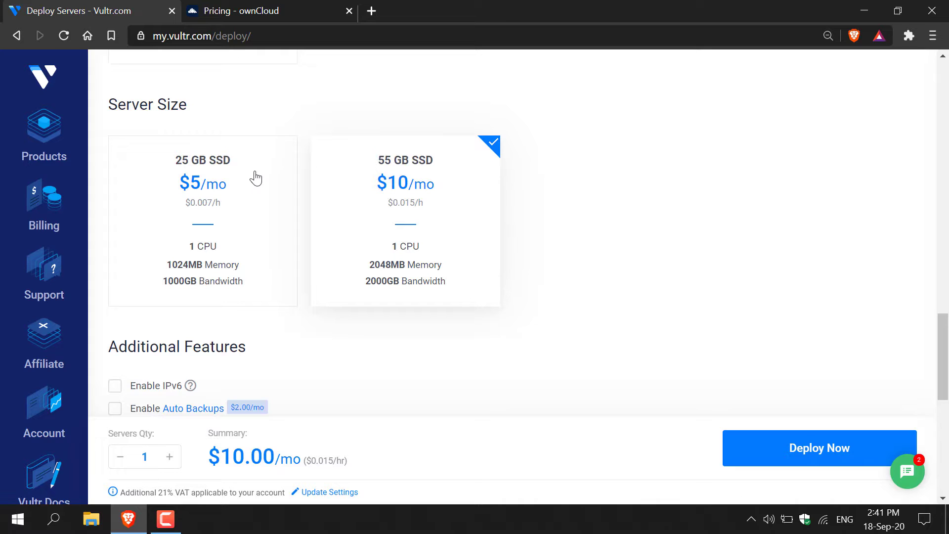
mouse_move(265, 273)
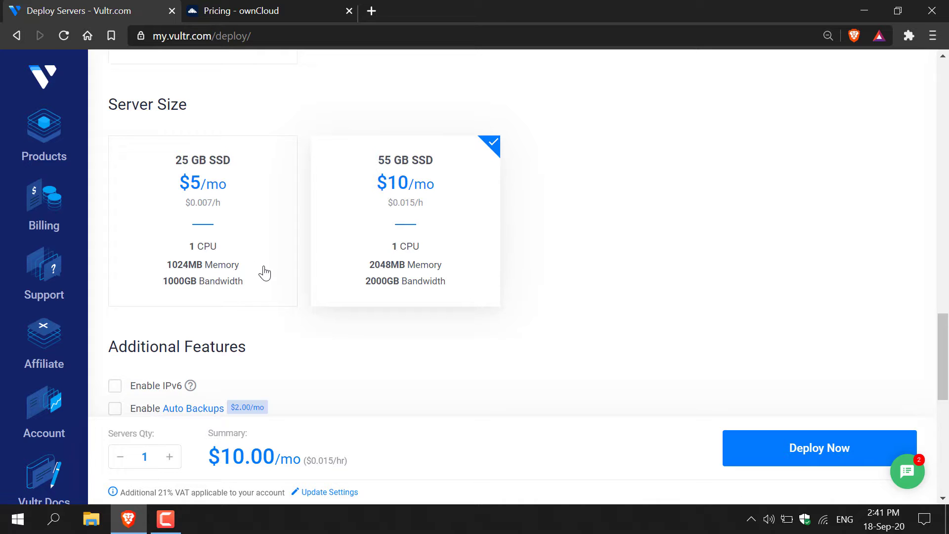
mouse_move(268, 293)
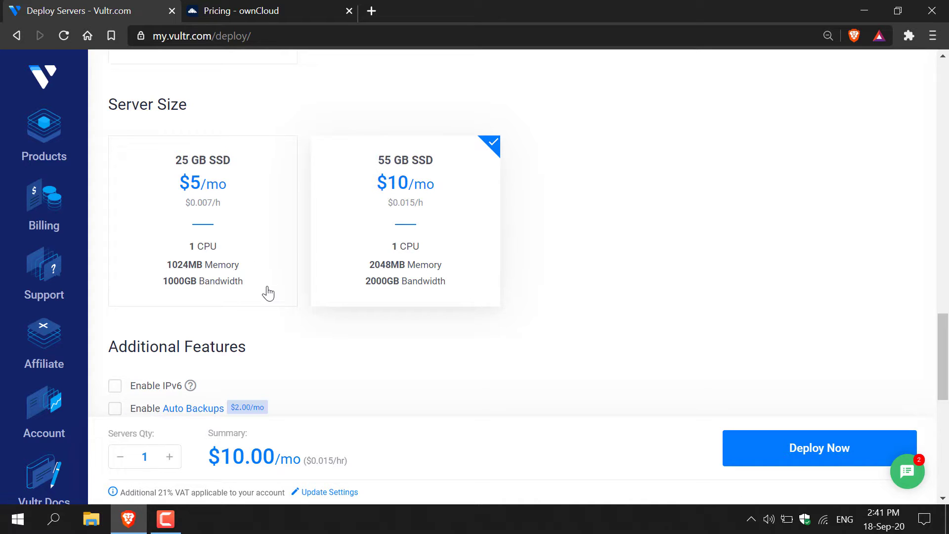
left_click(203, 221)
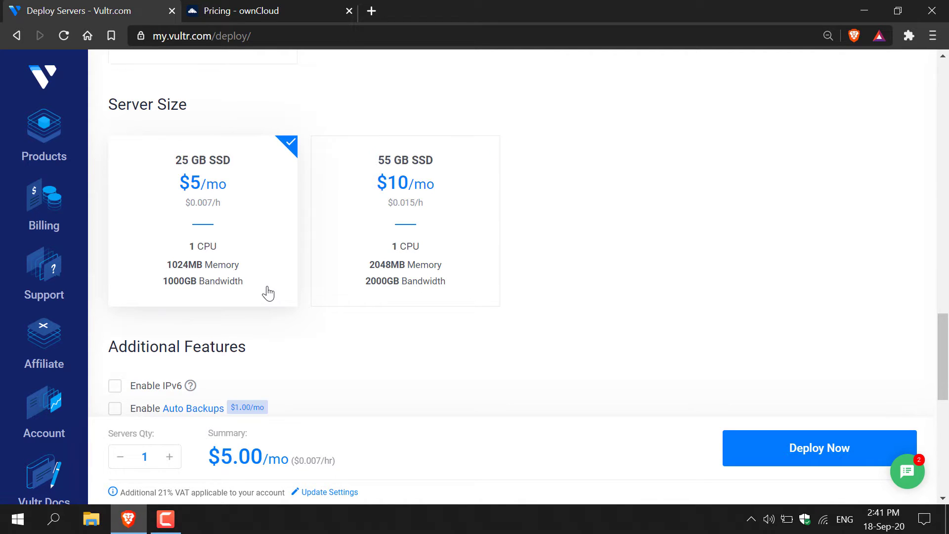
scroll("down", 3)
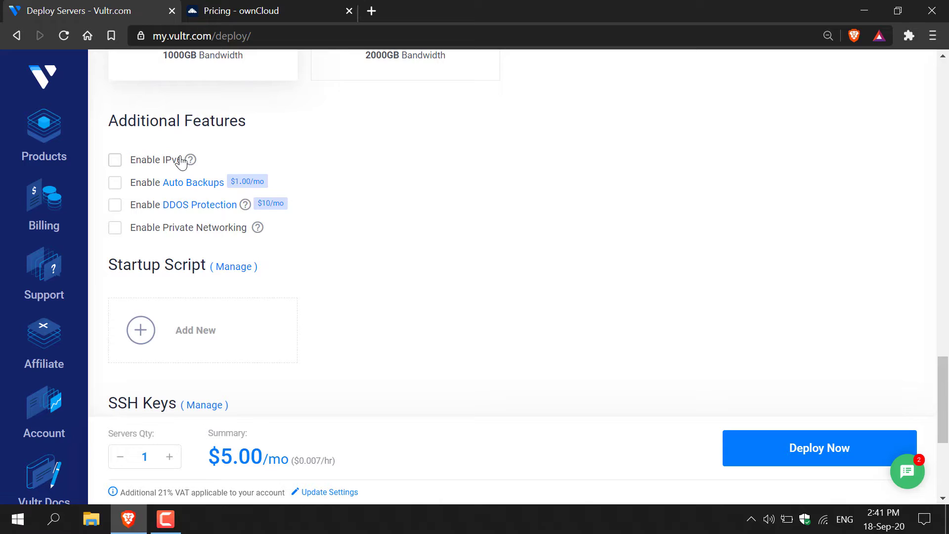
mouse_move(193, 195)
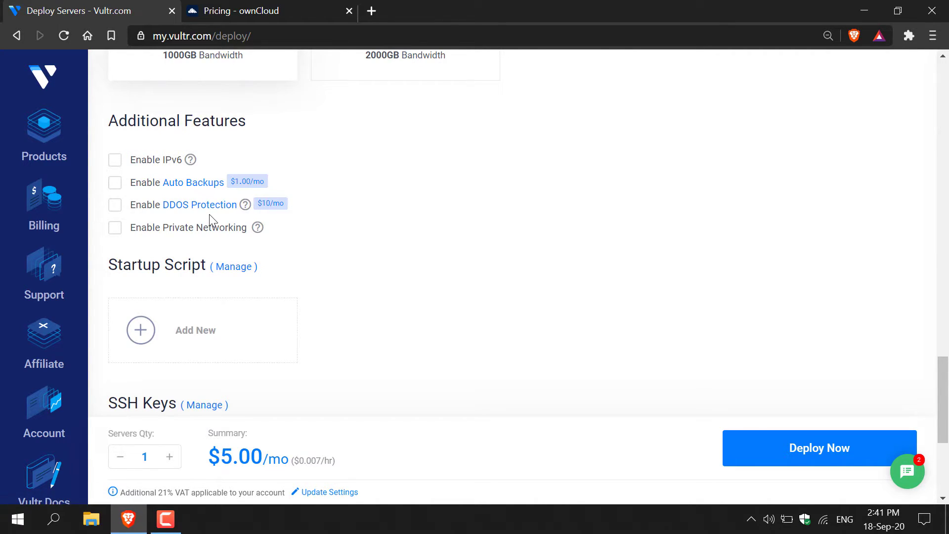
mouse_move(206, 250)
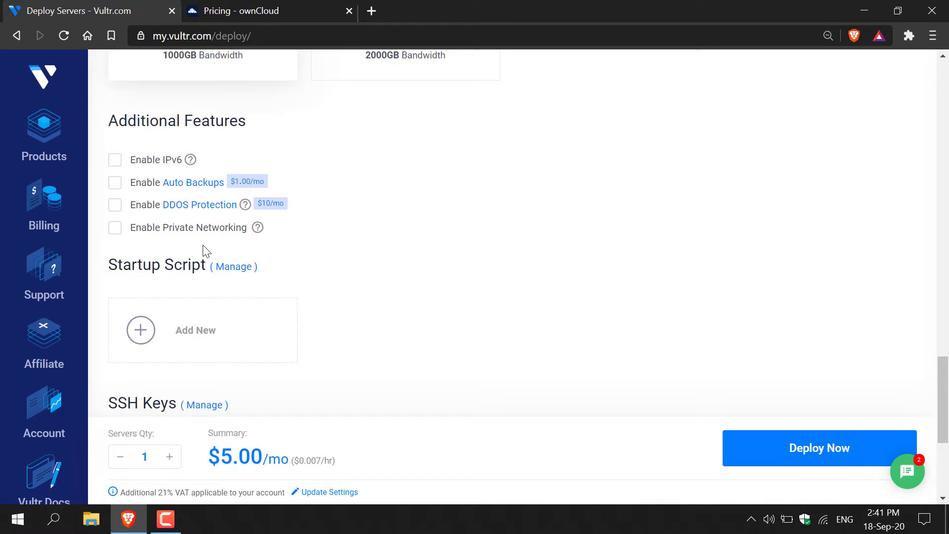
scroll("down", 3)
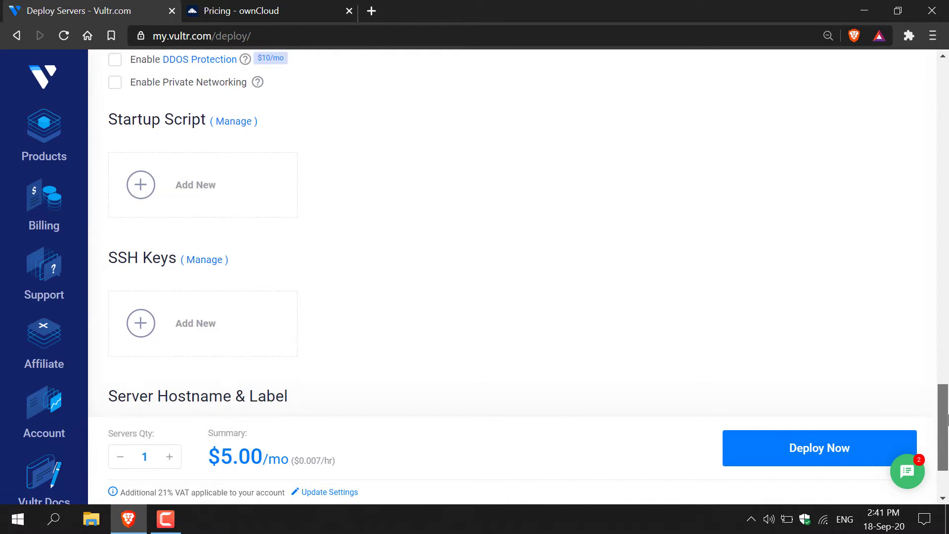
scroll("down", 3)
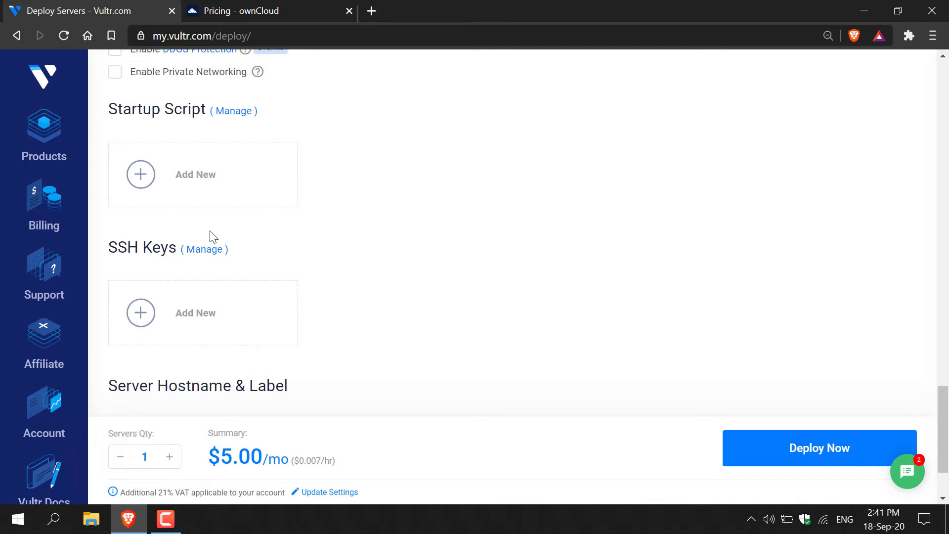
scroll("down", 3)
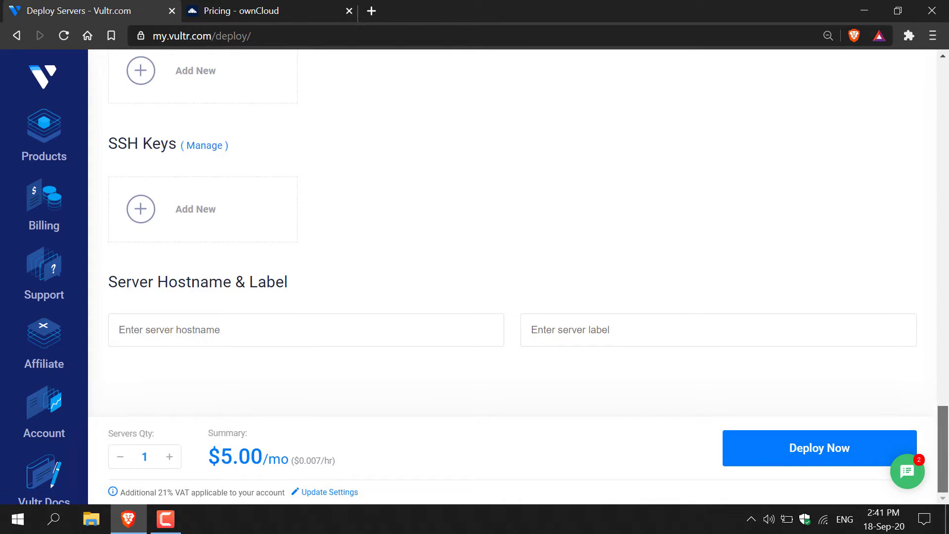
- Name the hostname and label ownCloud_Server and deploy the new server
left_click(214, 330)
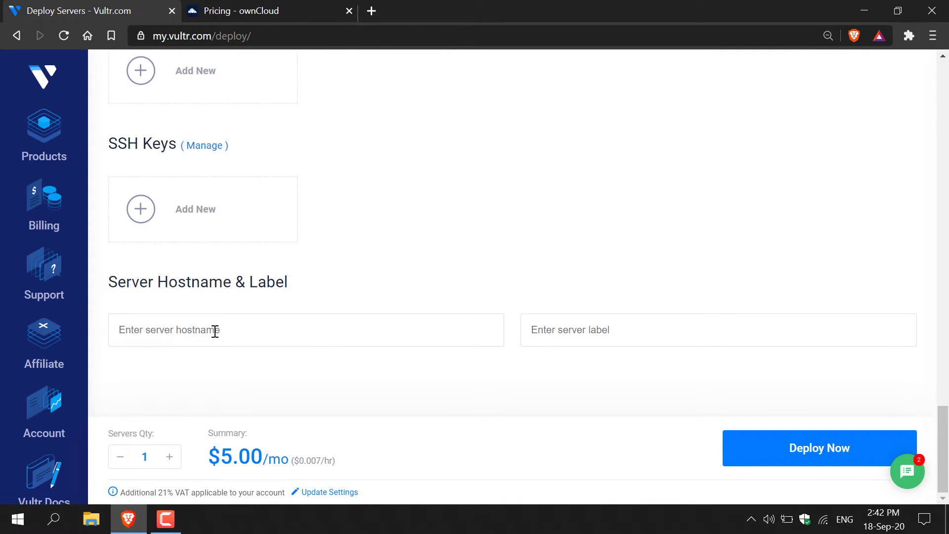
left_click(306, 330)
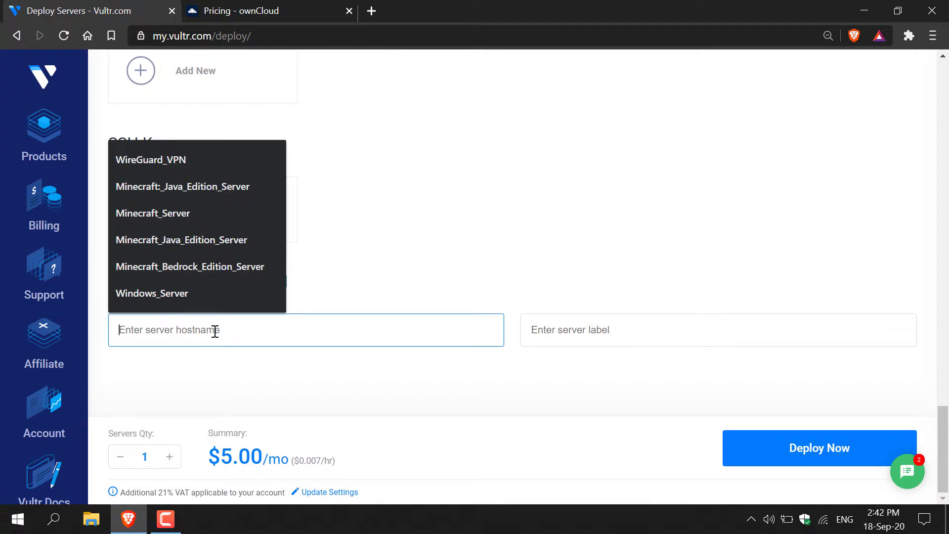
type("ownCloud_Server")
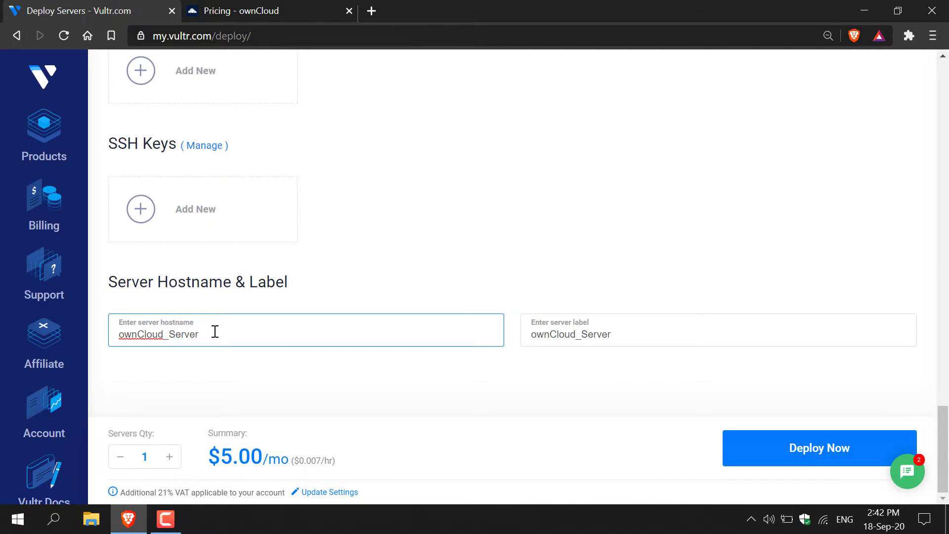
left_click(818, 447)
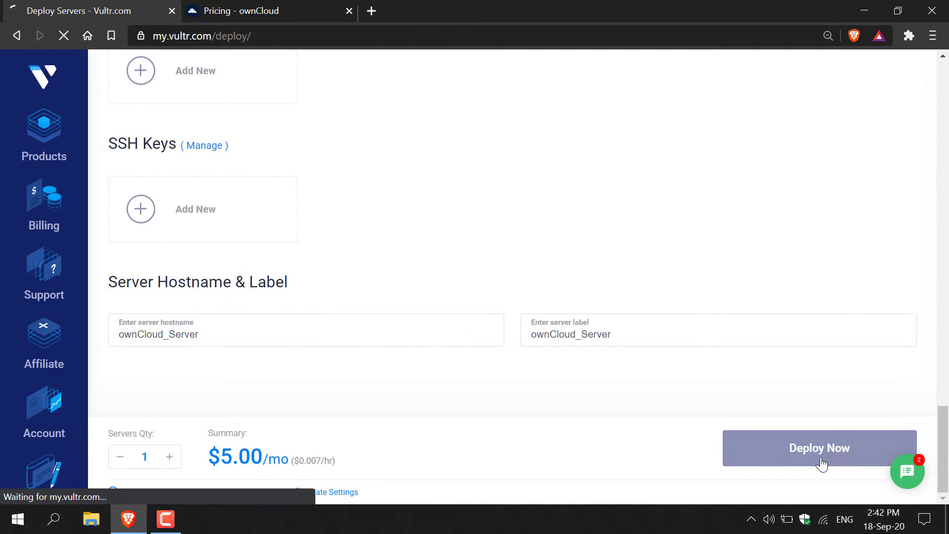
left_click(819, 448)
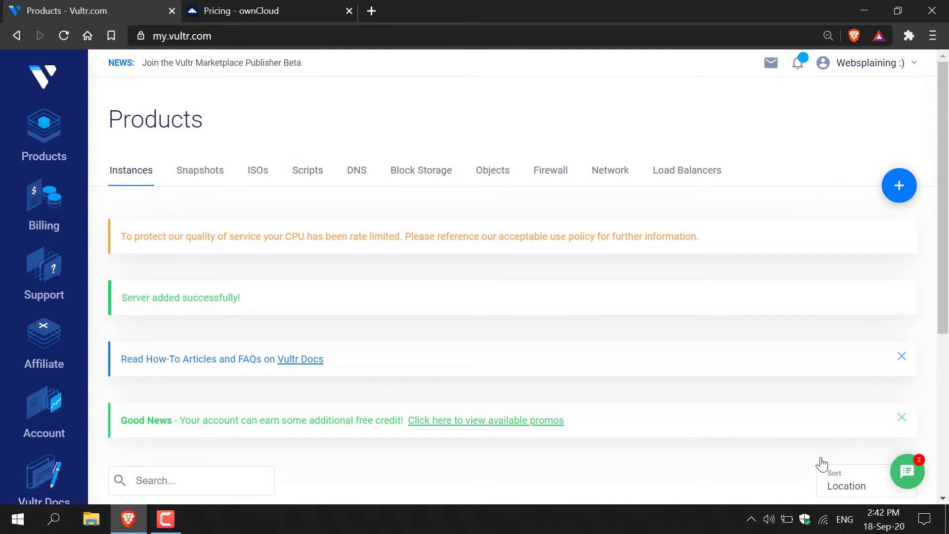
- Check that ownCloud_Server is running in London in the Vultr instances list
scroll("down", 3)
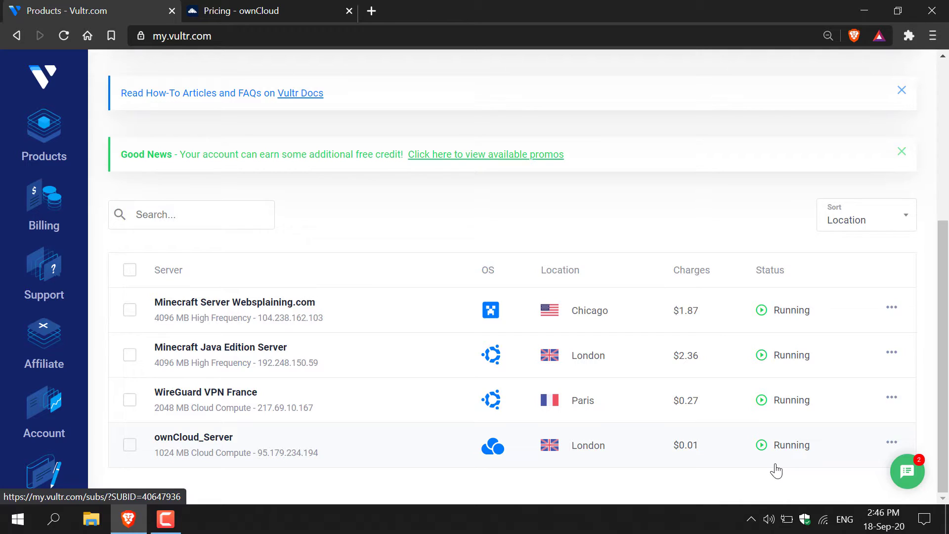
left_click(194, 437)
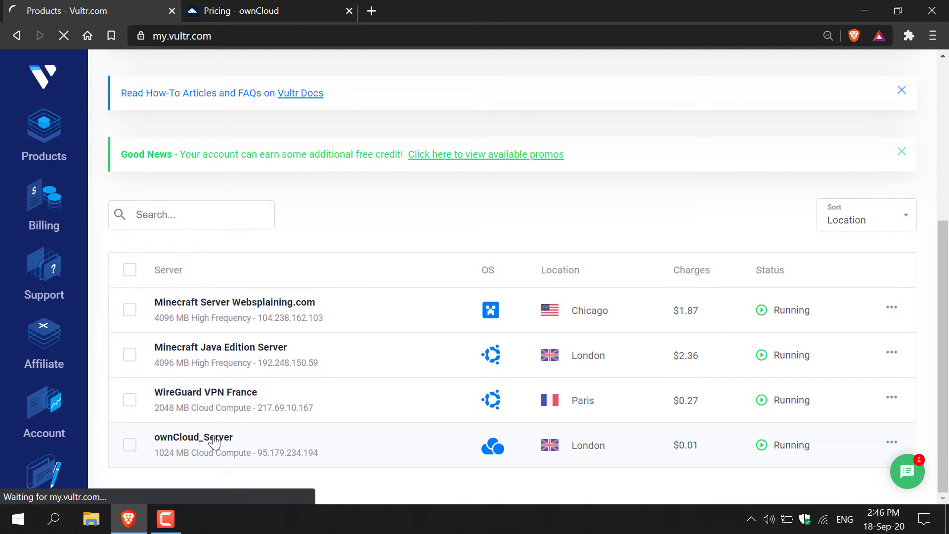
left_click(194, 437)
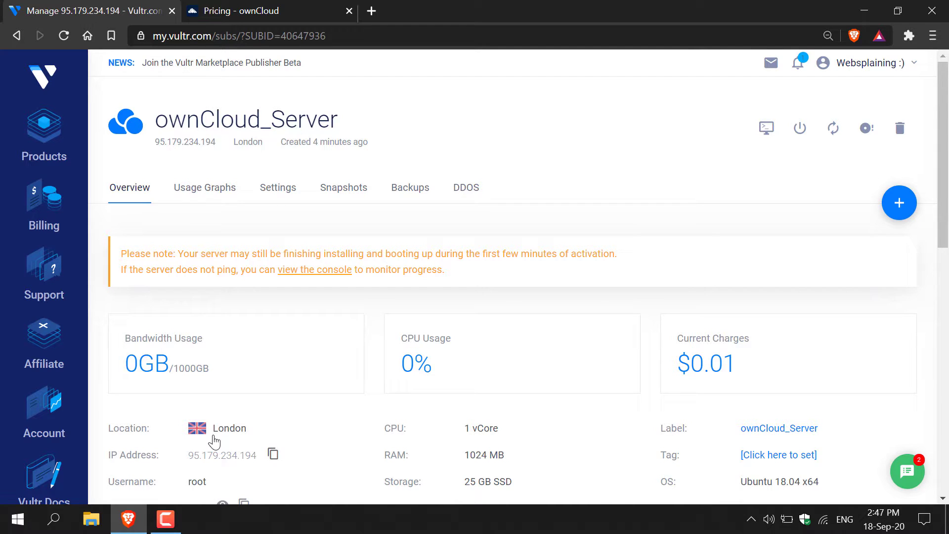
scroll("down", 3)
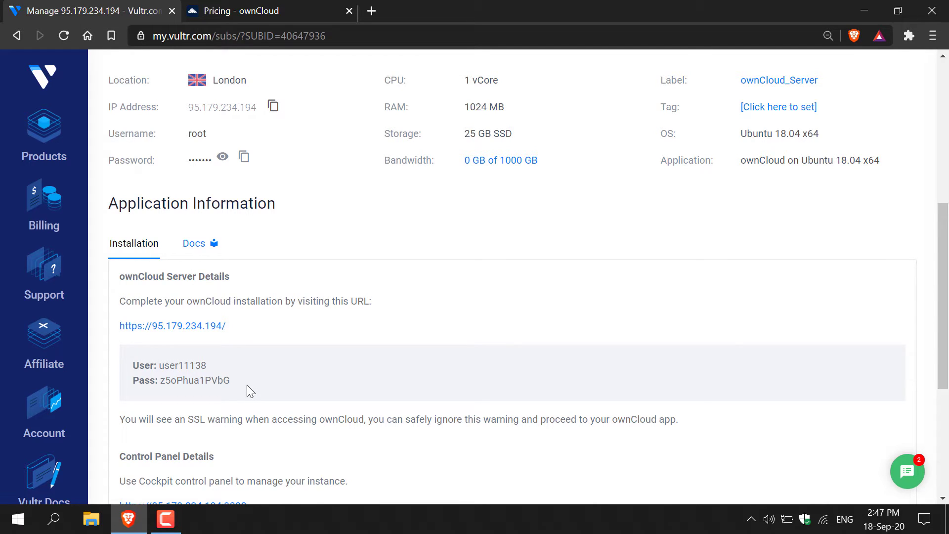
left_click(172, 325)
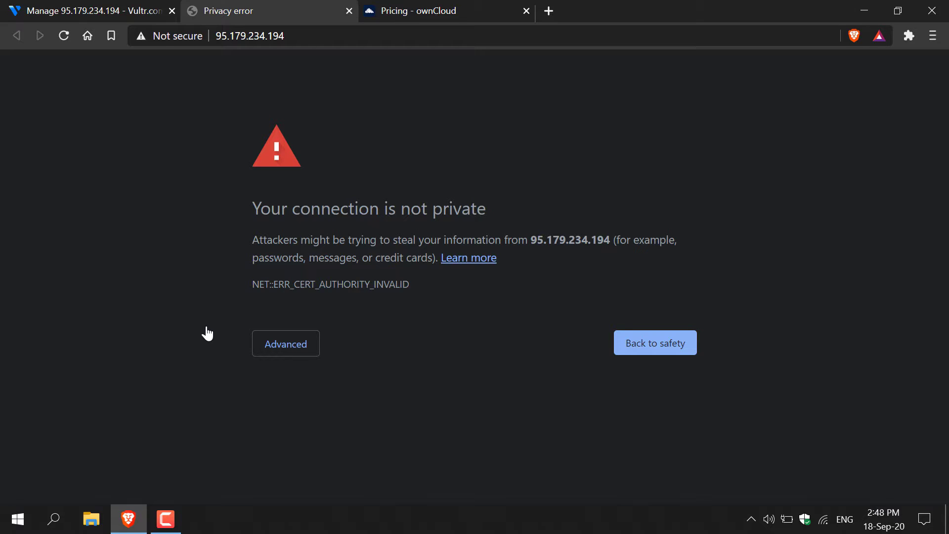
- Bypass the certificate warning and proceed to the ownCloud login page at 95.179.234.194
left_click(285, 343)
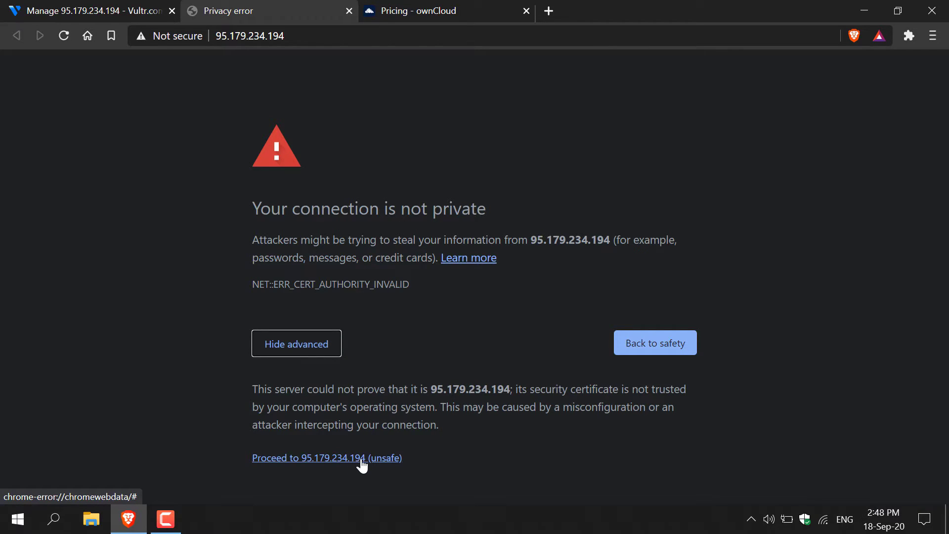
left_click(327, 458)
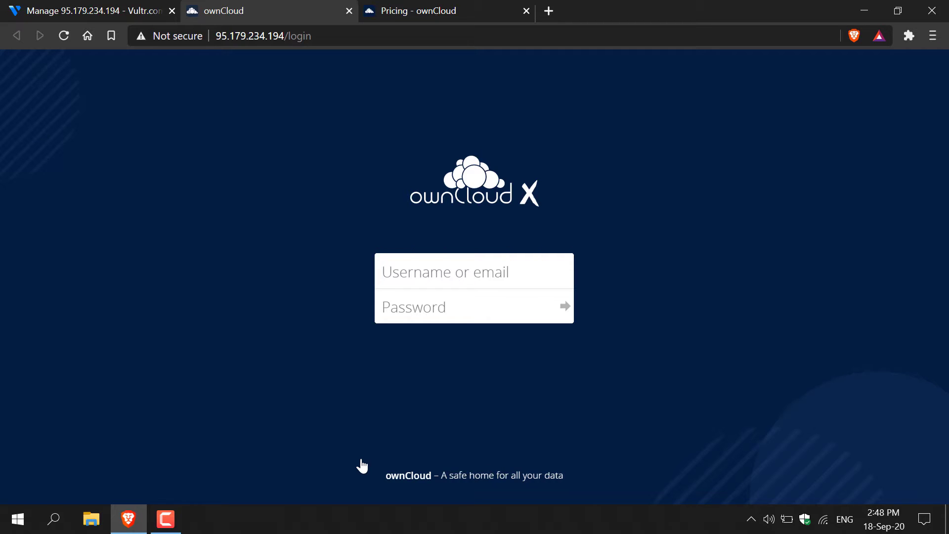
- Sign in to ownCloud as user11138 with the password copied from the Vultr server page
left_click(88, 11)
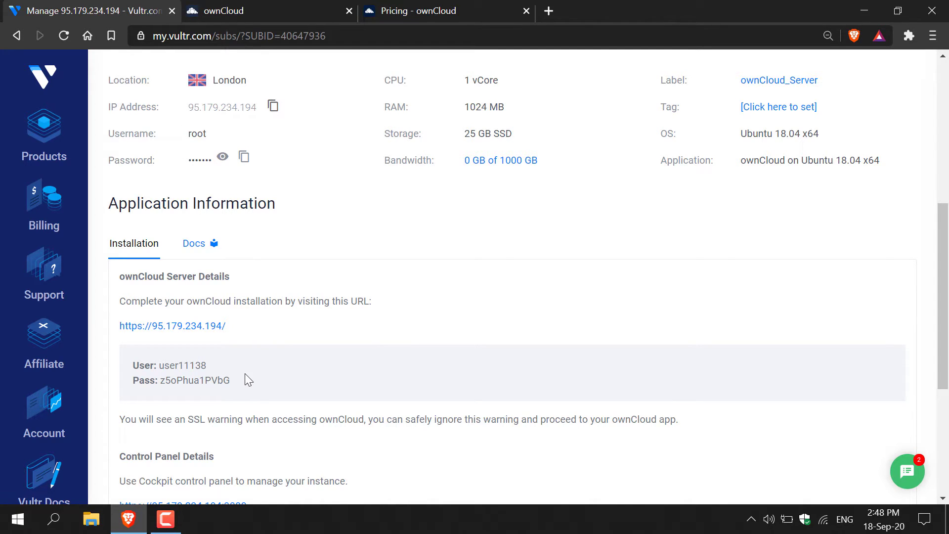
mouse_move(291, 144)
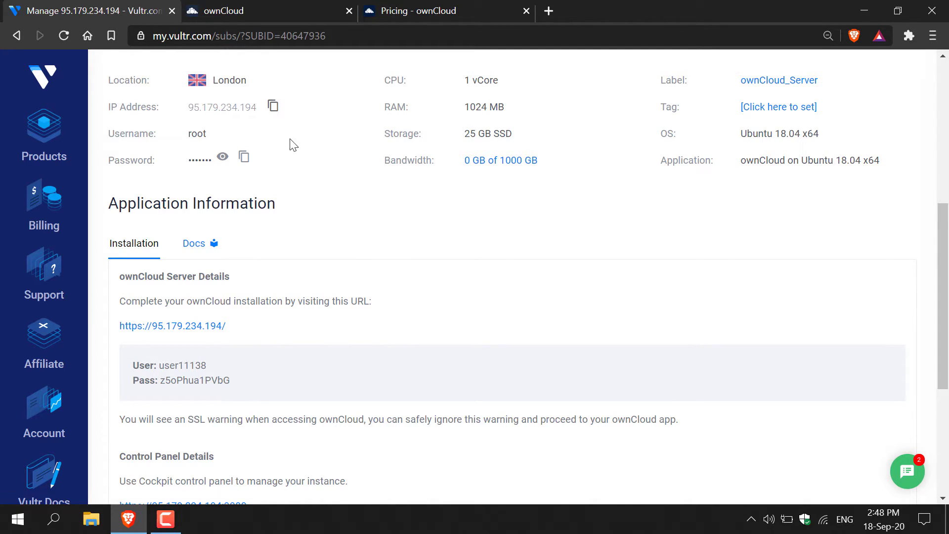
mouse_move(285, 144)
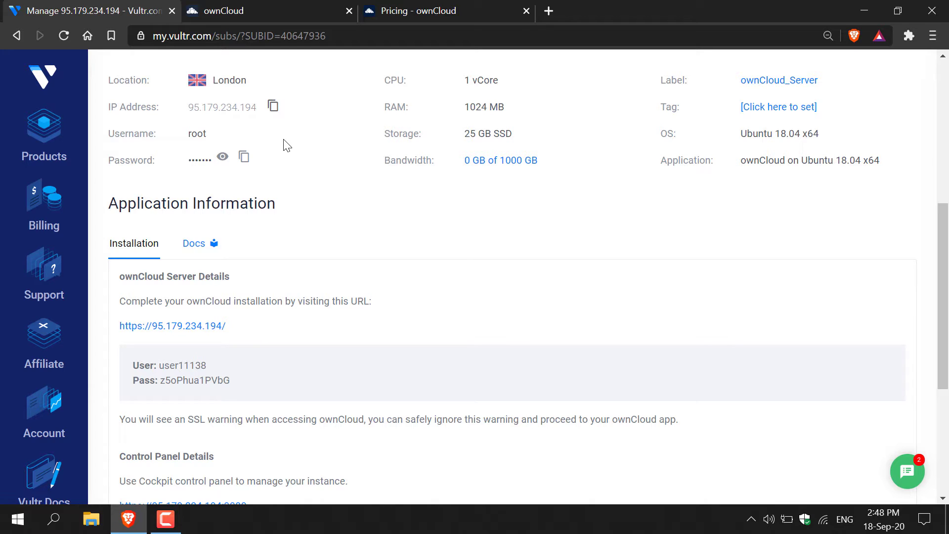
mouse_move(277, 394)
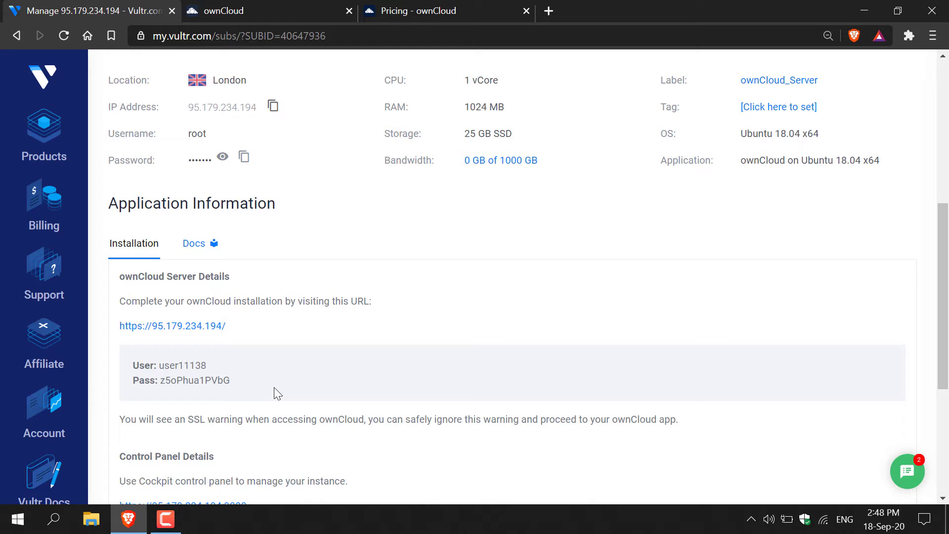
mouse_move(213, 369)
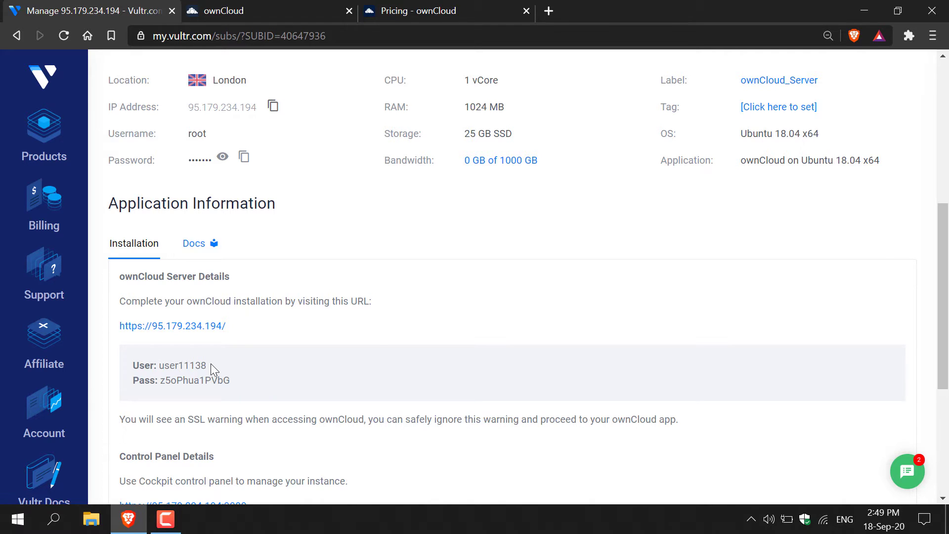
double_click(182, 365)
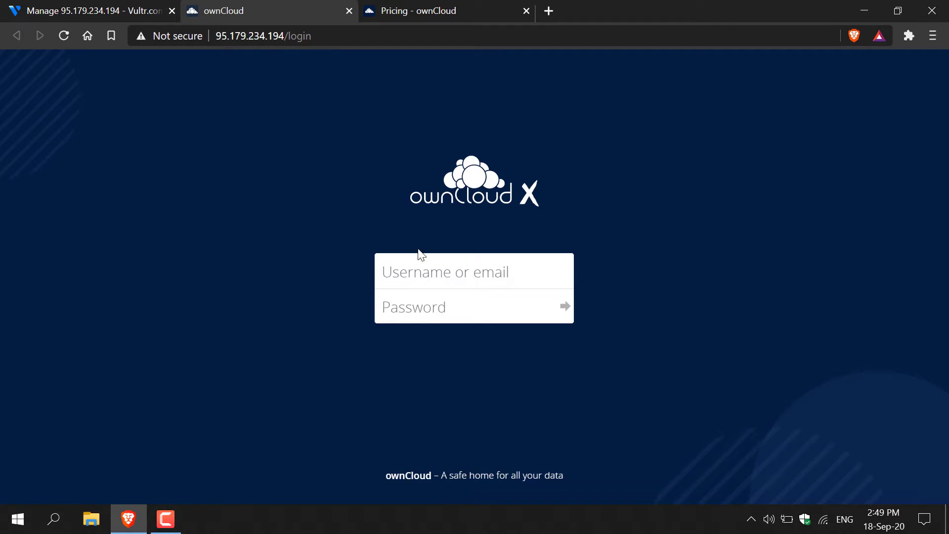
type("user11138")
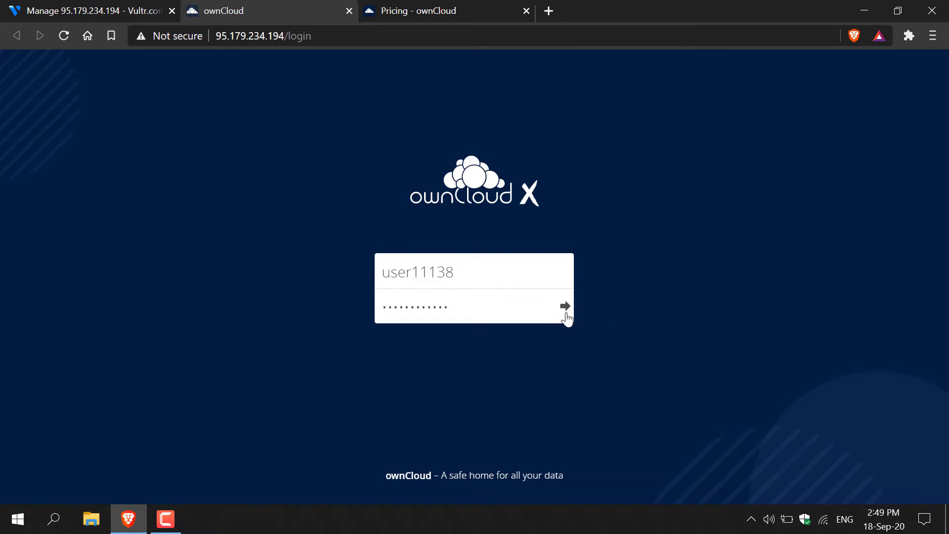
left_click(565, 306)
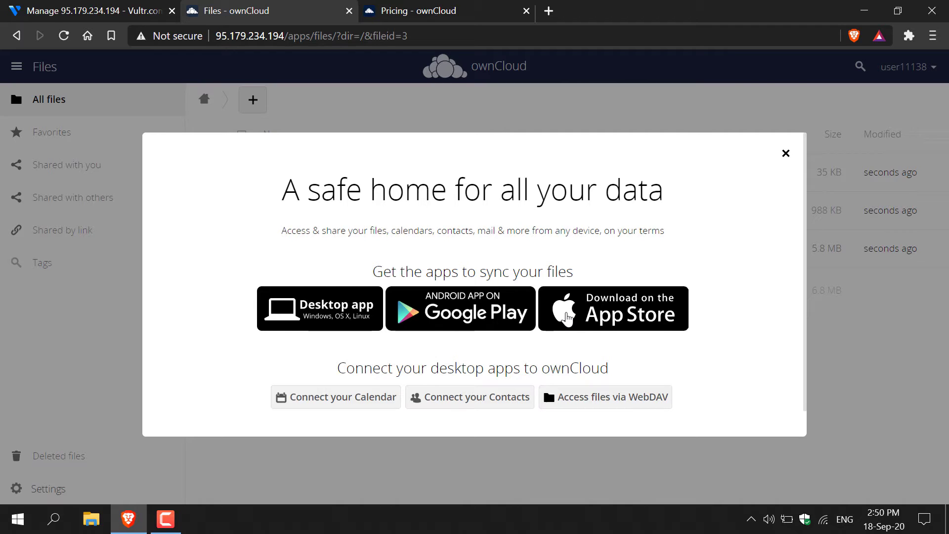
mouse_move(436, 326)
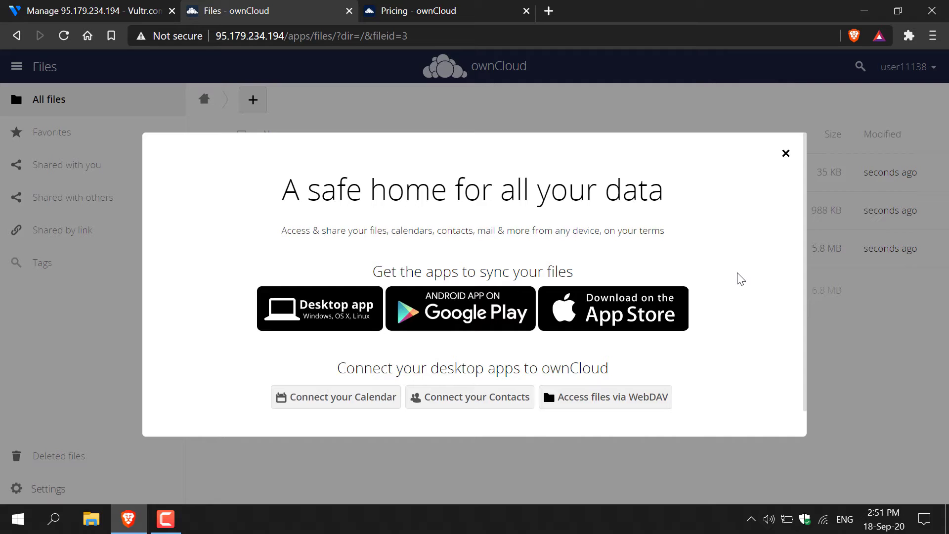
- Dismiss the 'A safe home for all your data' welcome dialog to reveal the Files list
left_click(786, 152)
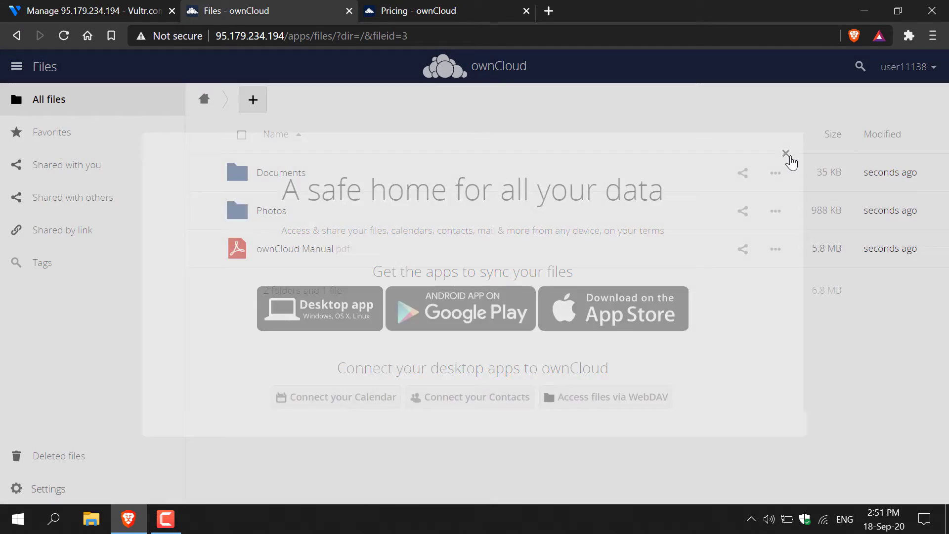
- Create a new folder named Websplaining in All files via the + menu
left_click(786, 154)
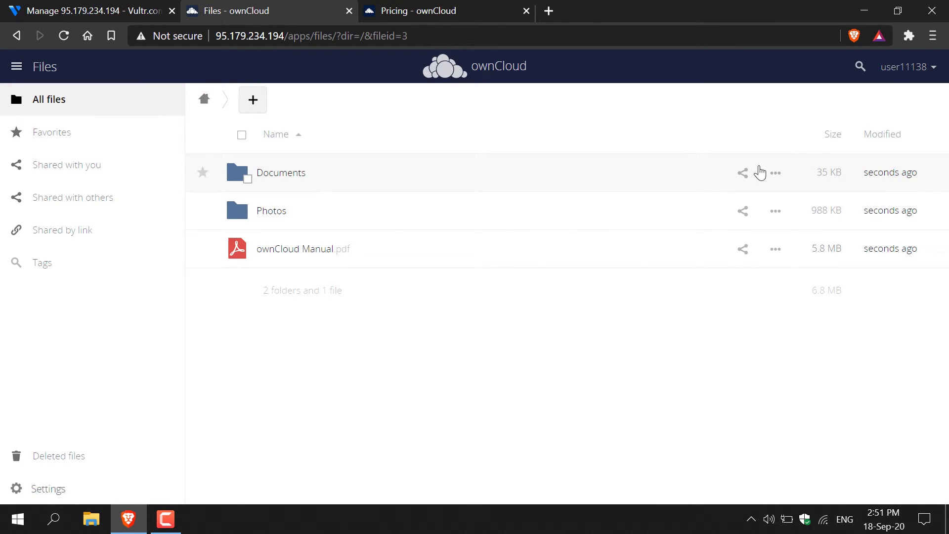
mouse_move(425, 278)
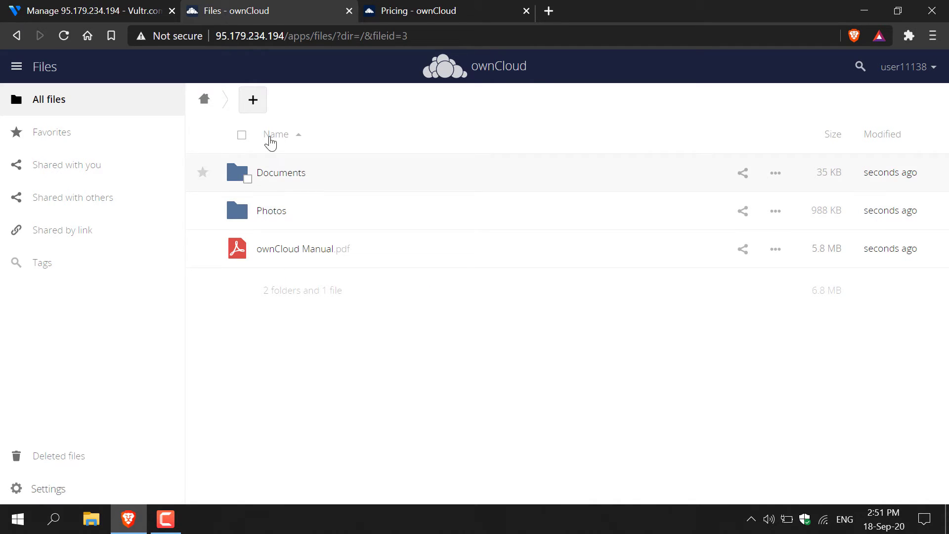
left_click(252, 99)
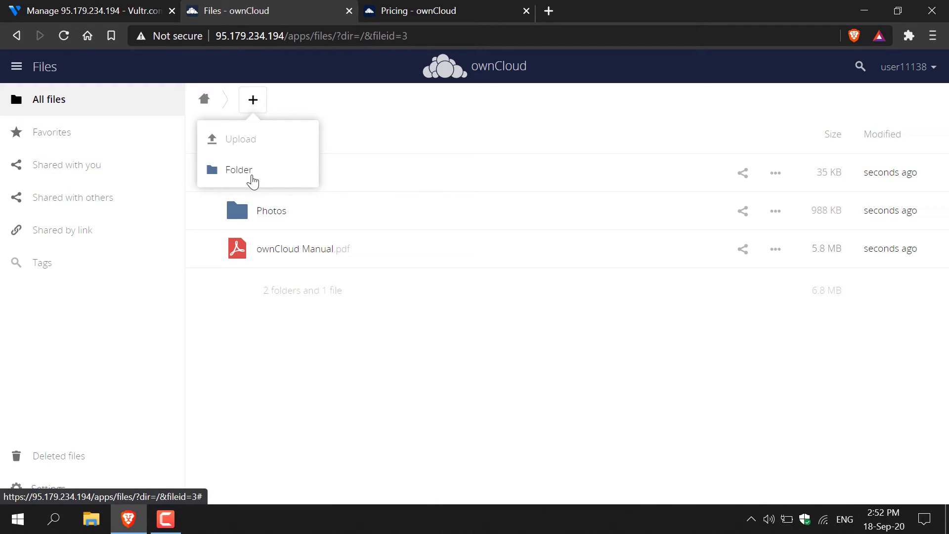
left_click(239, 169)
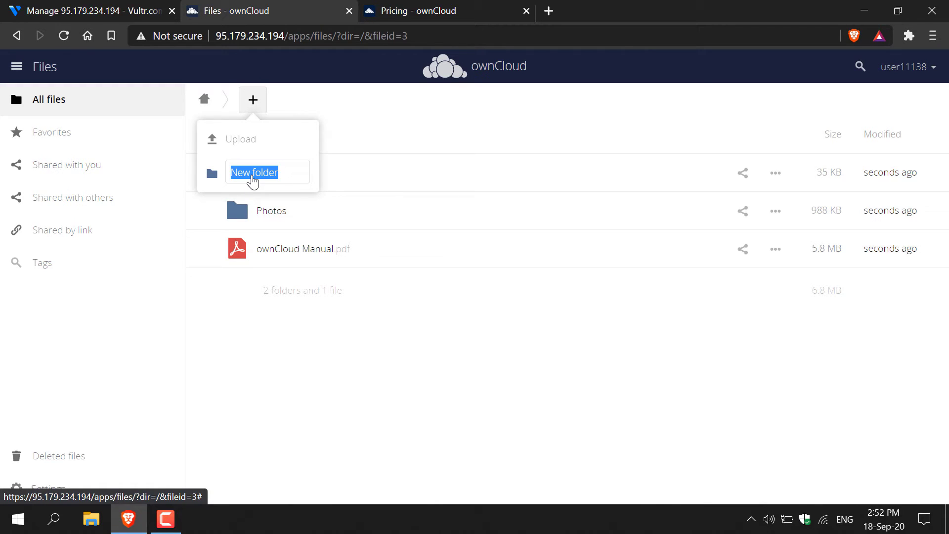
type("Websplain")
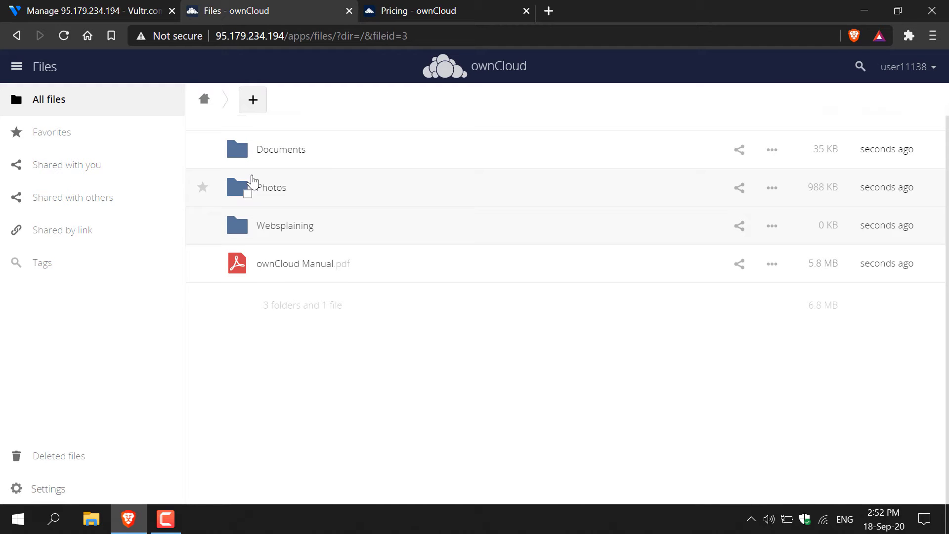
mouse_move(299, 236)
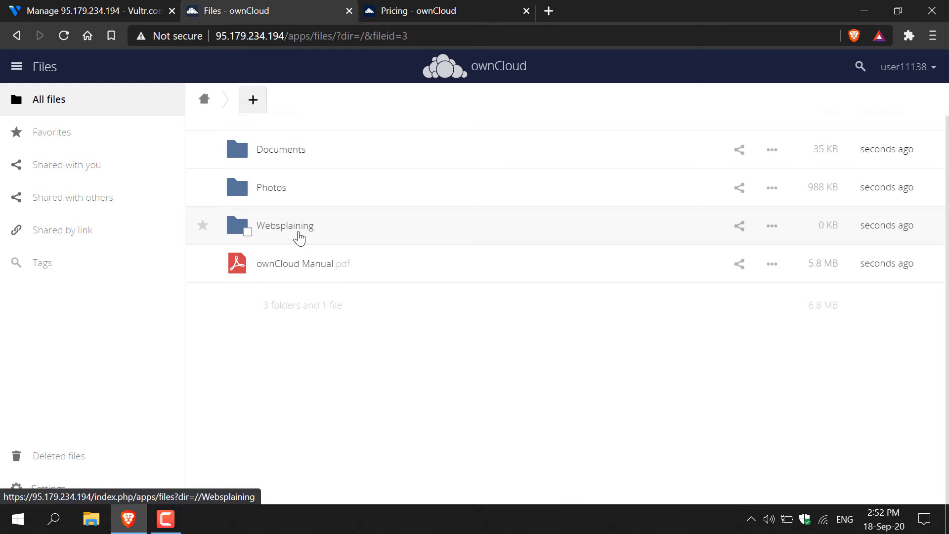
- Enter the empty Websplaining folder from the file list
left_click(284, 225)
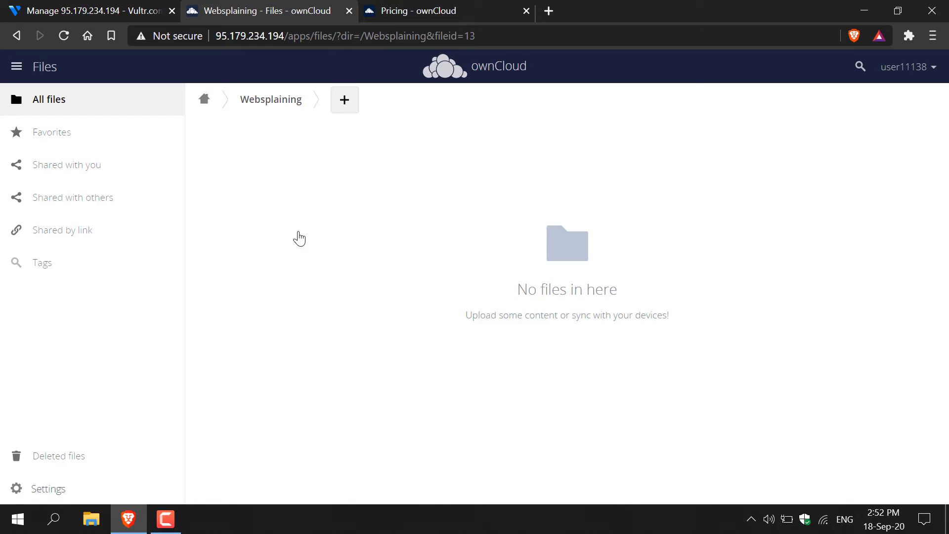
left_click(344, 100)
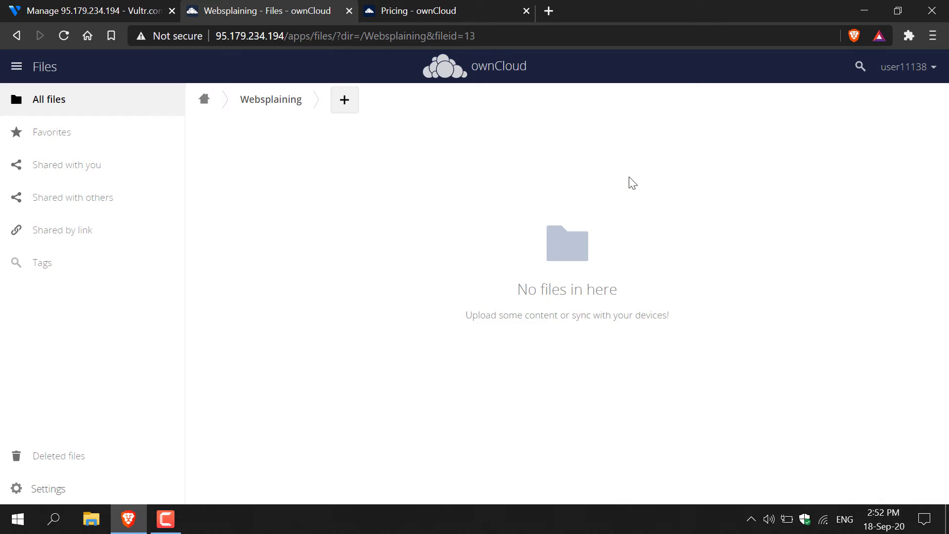
mouse_move(811, 85)
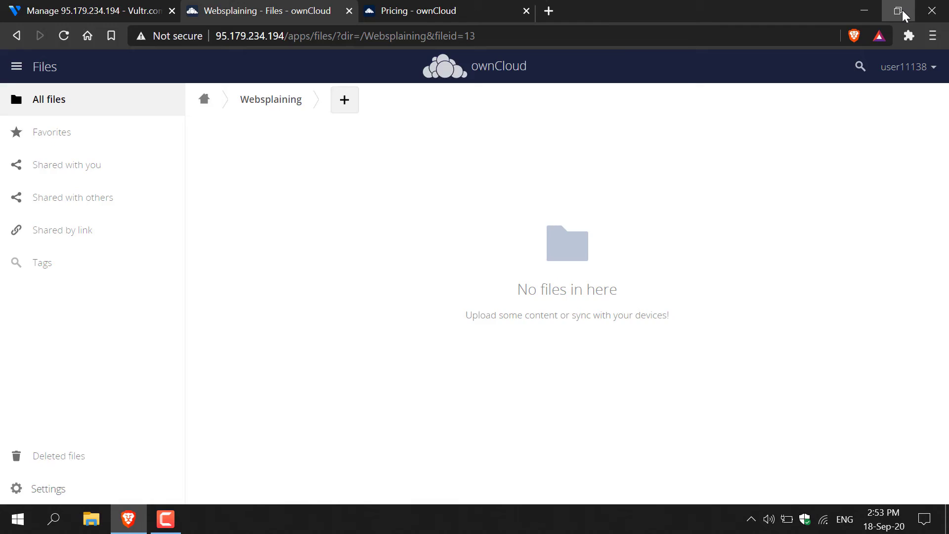
- Drag the City Skyline MP4, Minecraft domain PNG and Lorem ipsum DOCX from the desktop into Websplaining
left_click(902, 11)
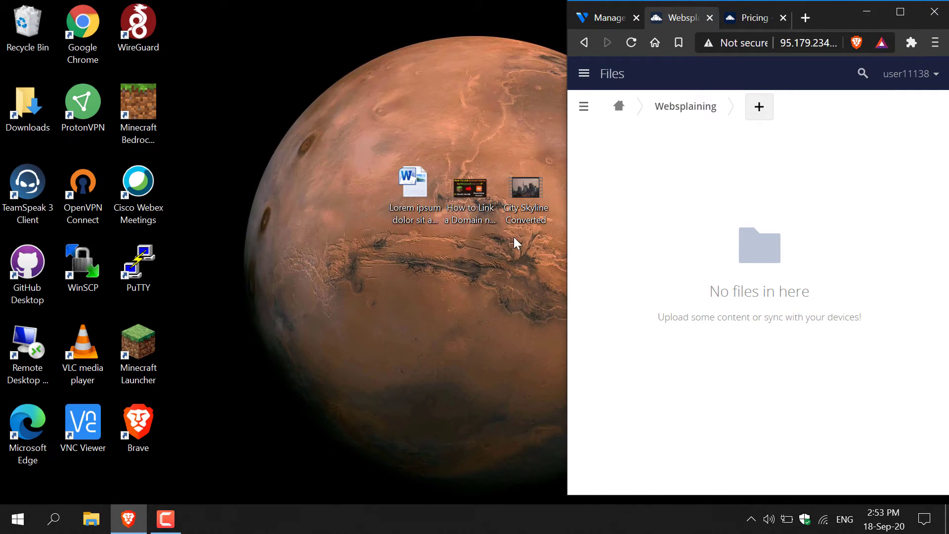
left_click(525, 182)
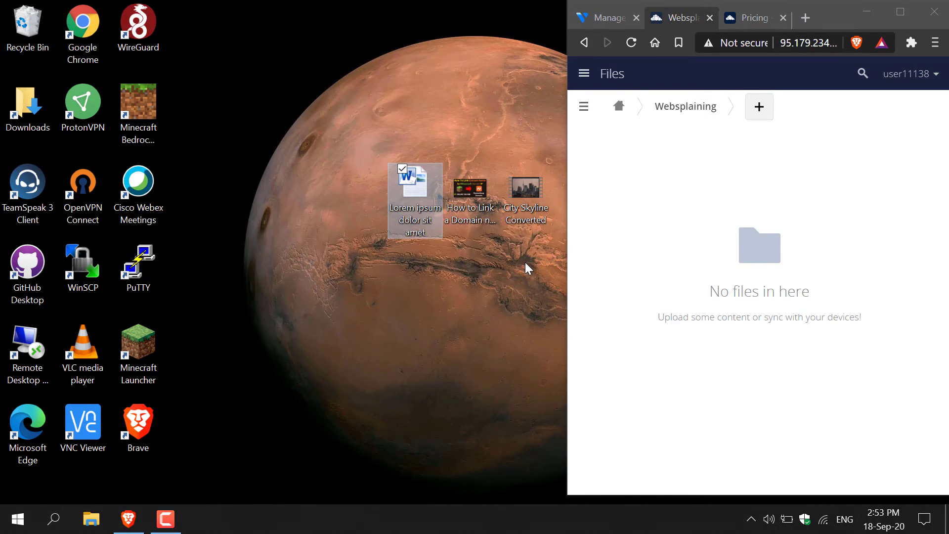
left_click_drag(527, 269, 345, 159)
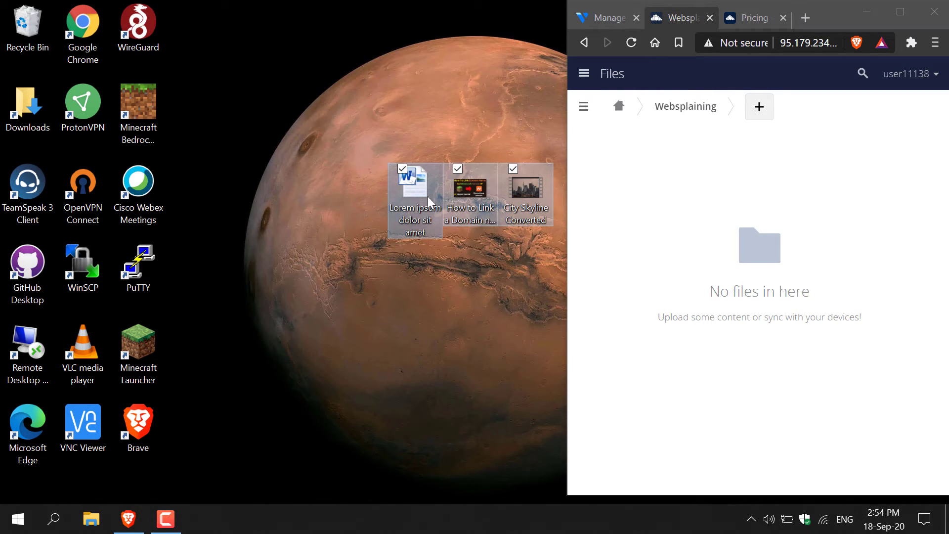
left_click_drag(430, 201, 693, 269)
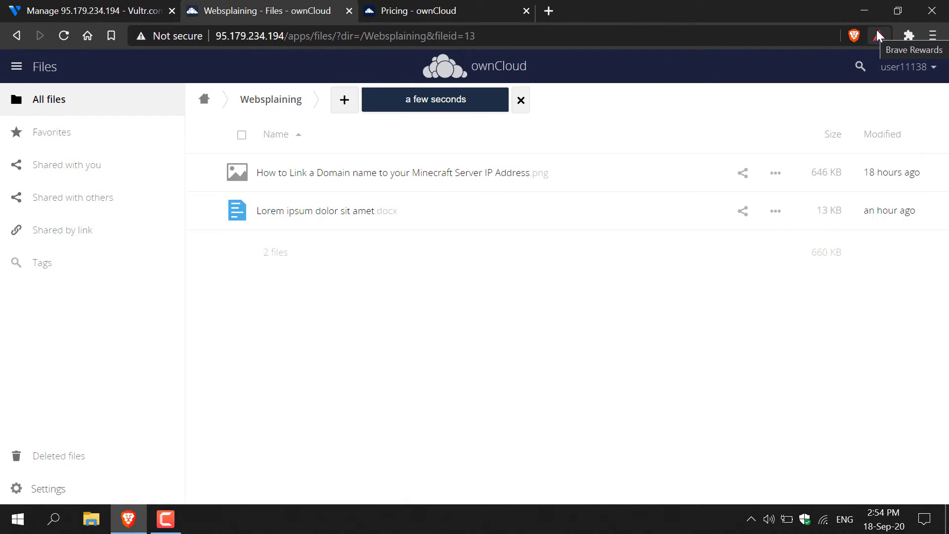
left_click(519, 100)
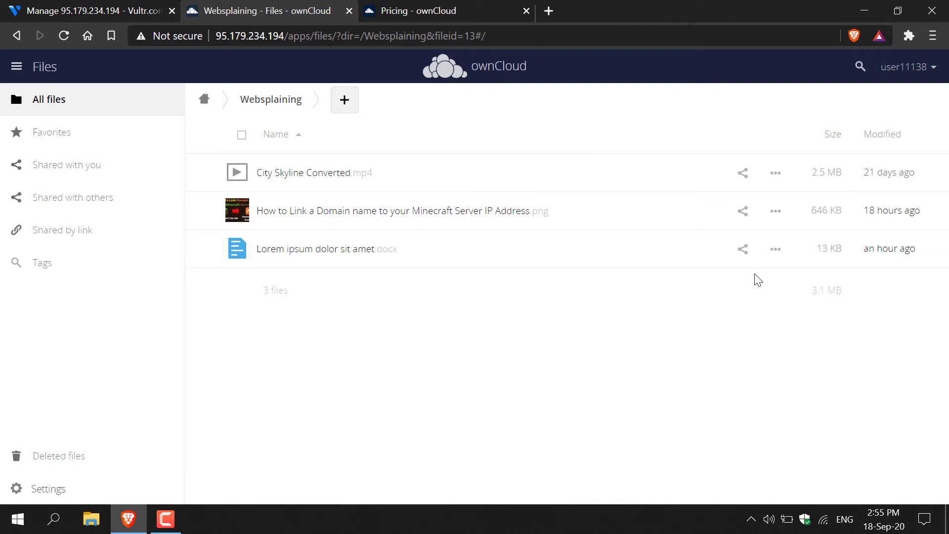
left_click(401, 210)
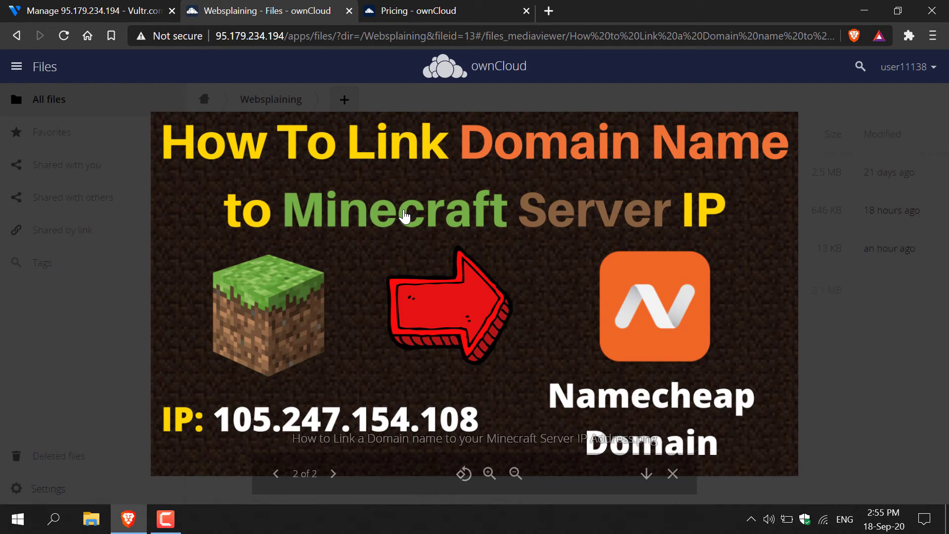
left_click(672, 473)
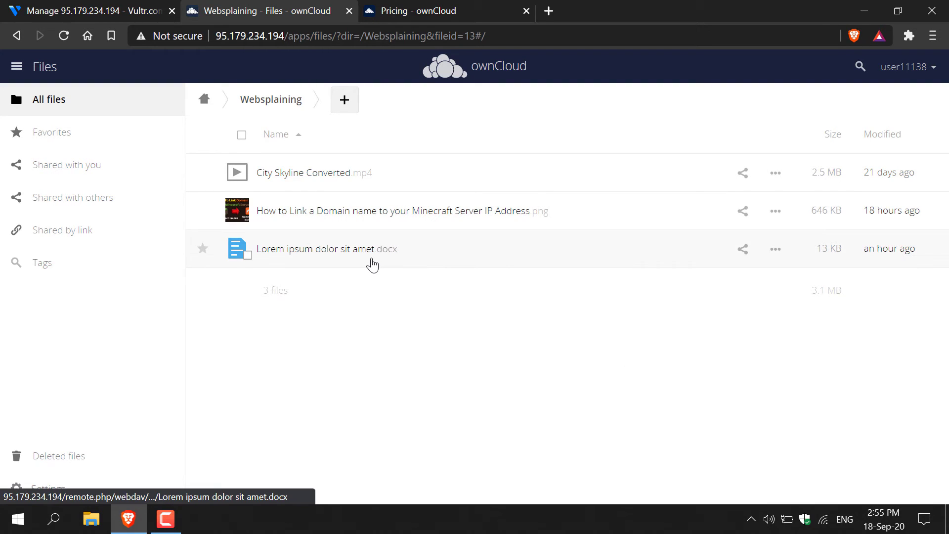
mouse_move(583, 361)
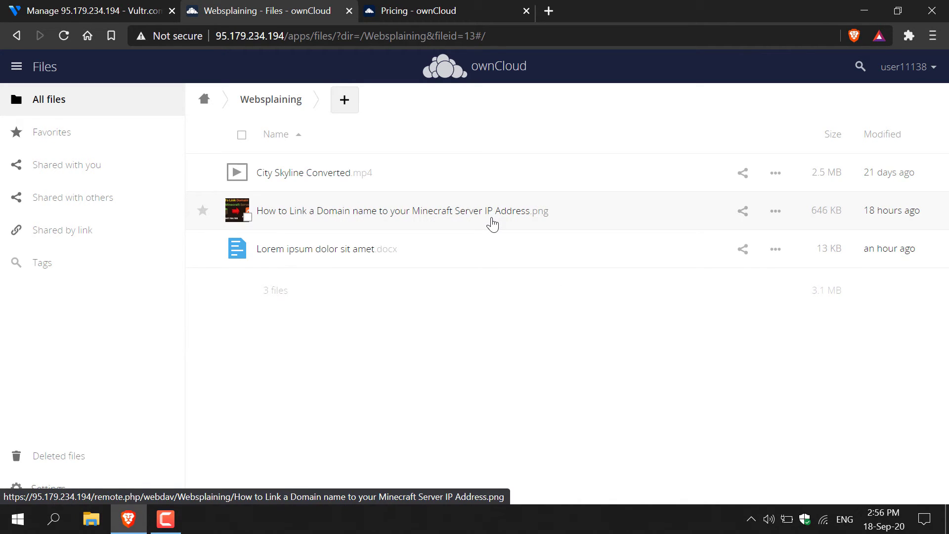
mouse_move(742, 219)
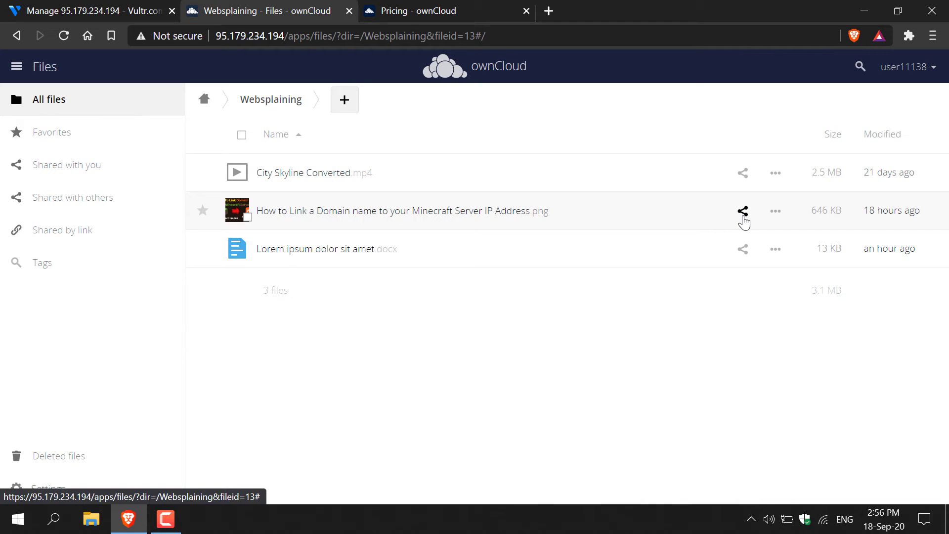
- Show the Minecraft domain PNG's sharing sidebar on the Public Links section with no link shares
left_click(742, 211)
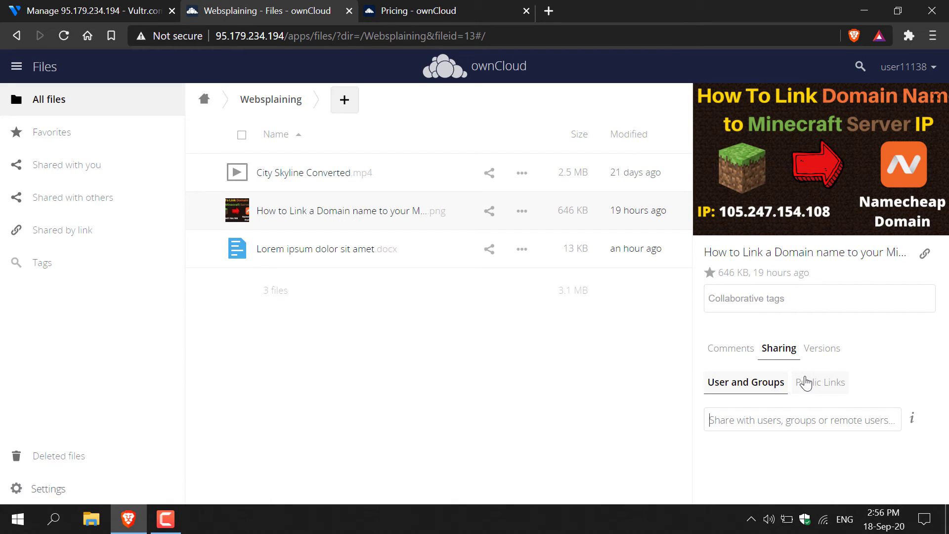
left_click(817, 379)
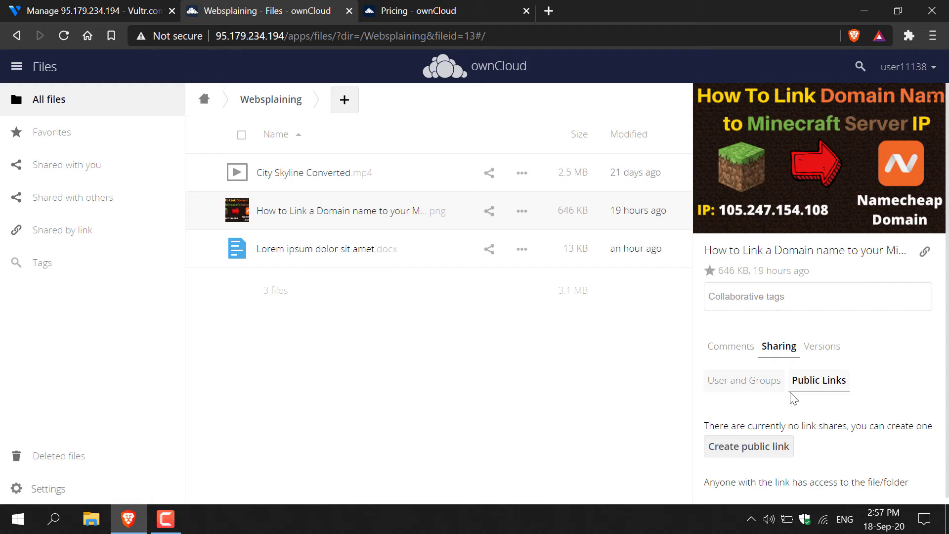
mouse_move(925, 250)
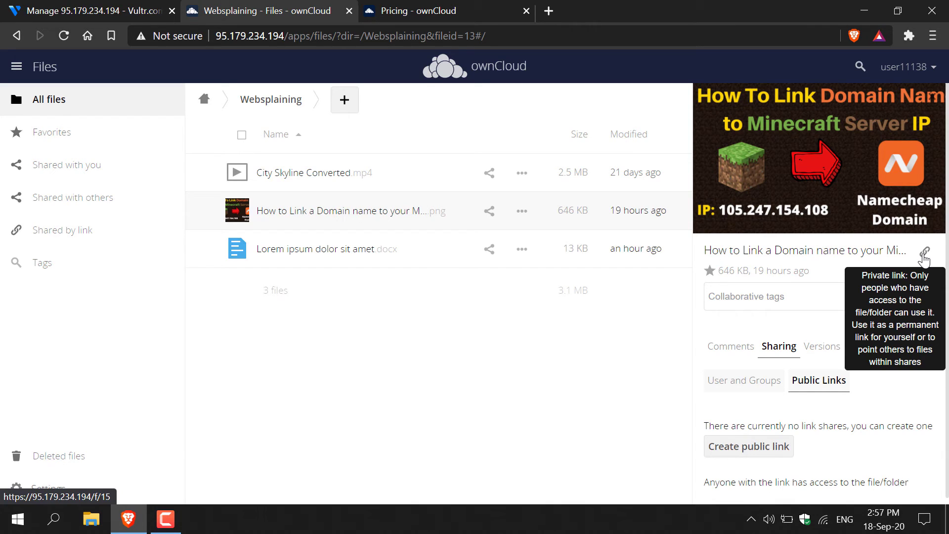
left_click(926, 252)
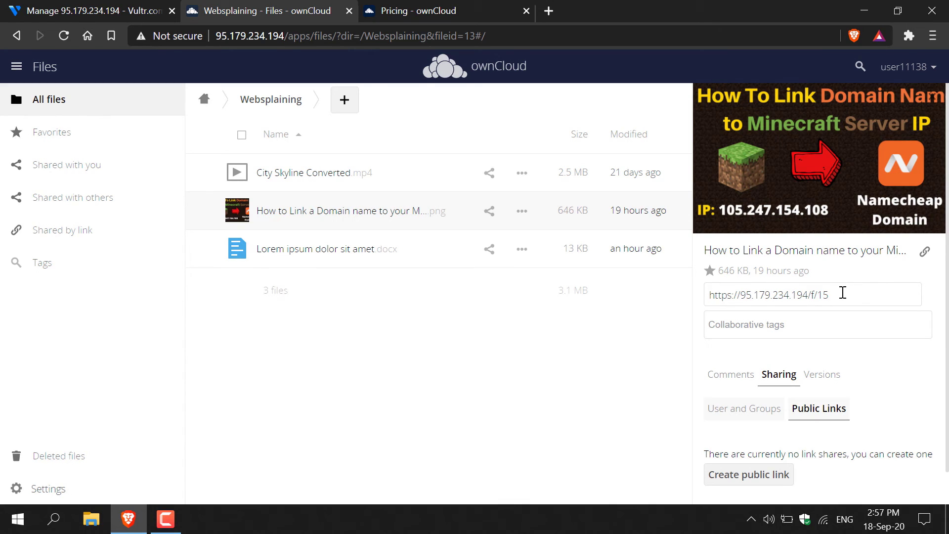
triple_click(767, 294)
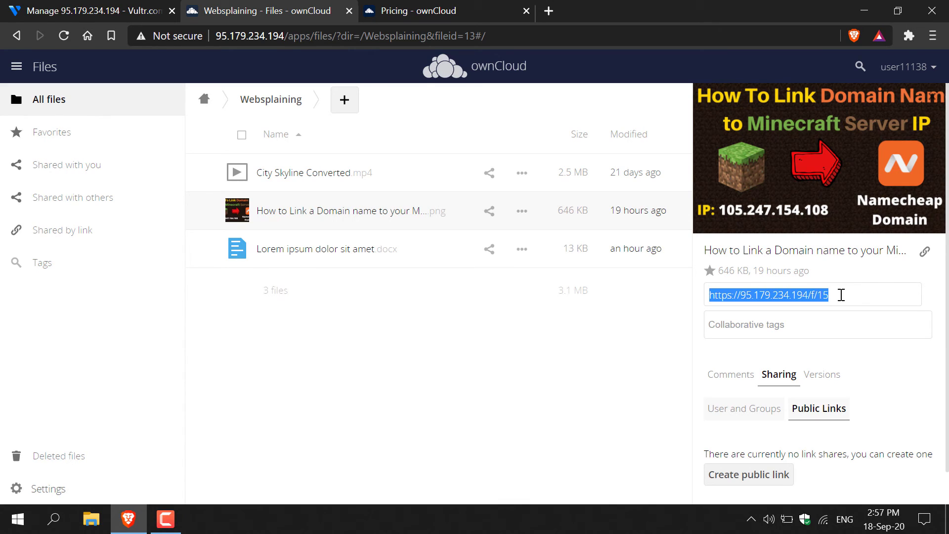
mouse_move(800, 313)
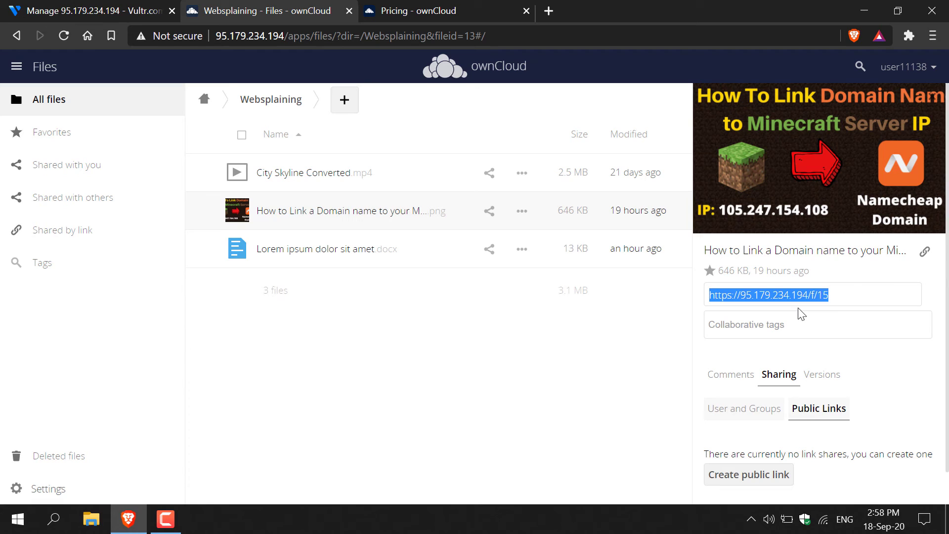
left_click(445, 11)
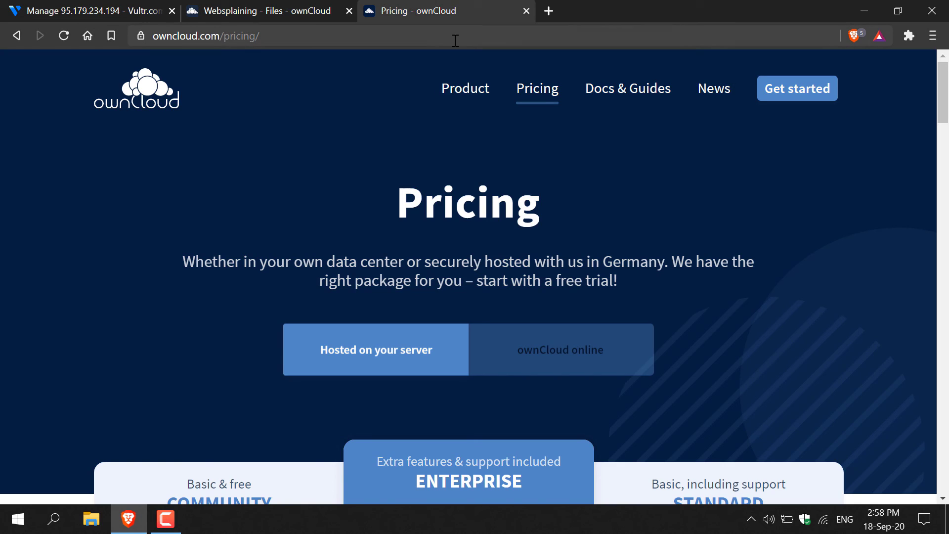
type("https://95.179.234.194/f/15")
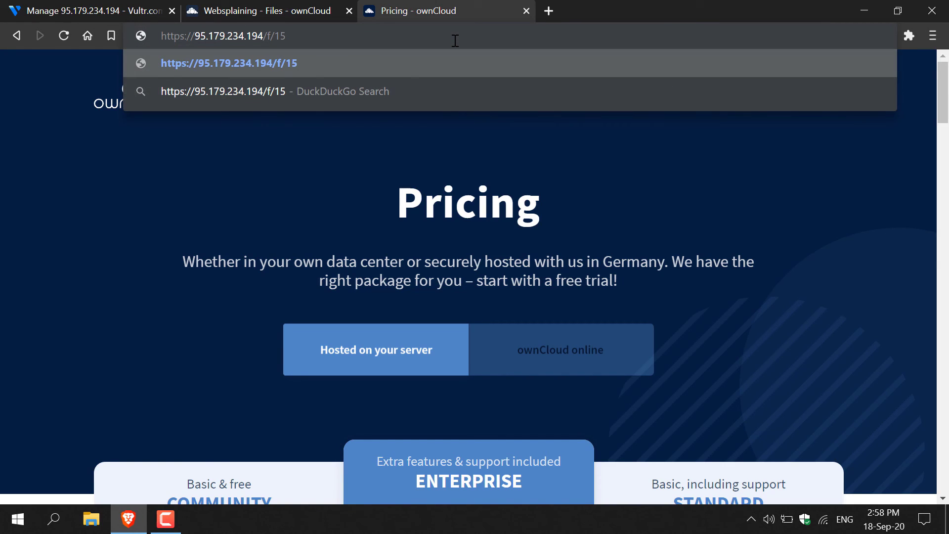